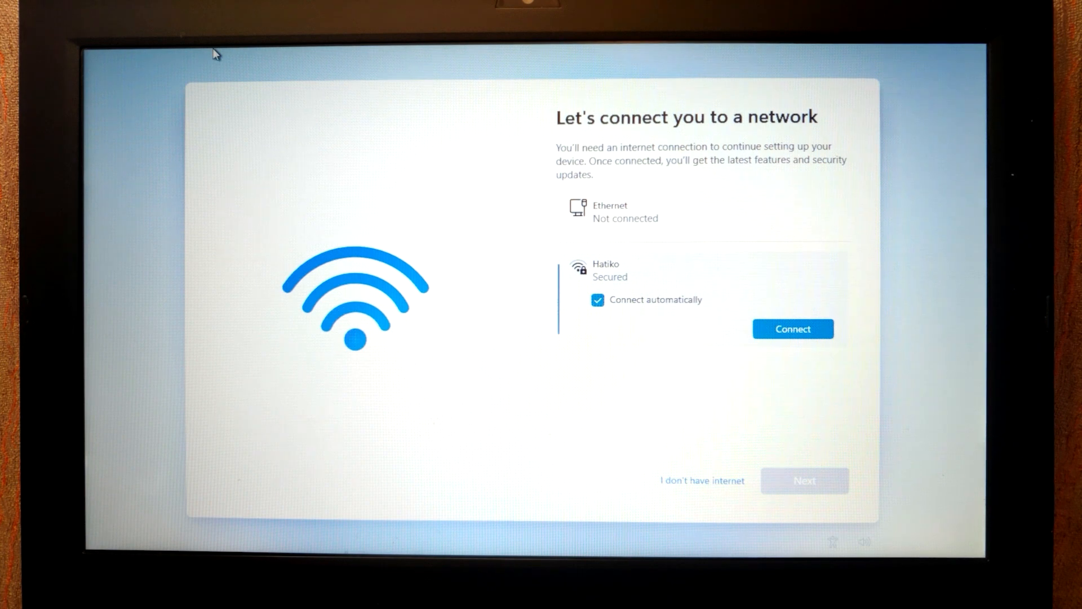
pyautogui.moveTo(695, 473)
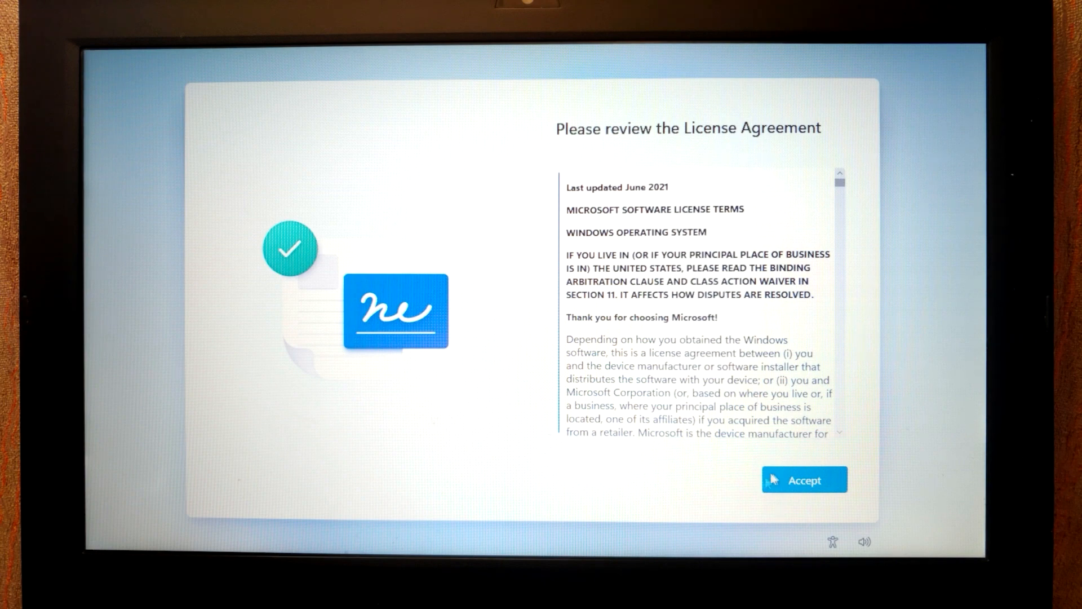
# - Accept the Windows 11 License Agreement so setup can finish
pyautogui.click(805, 480)
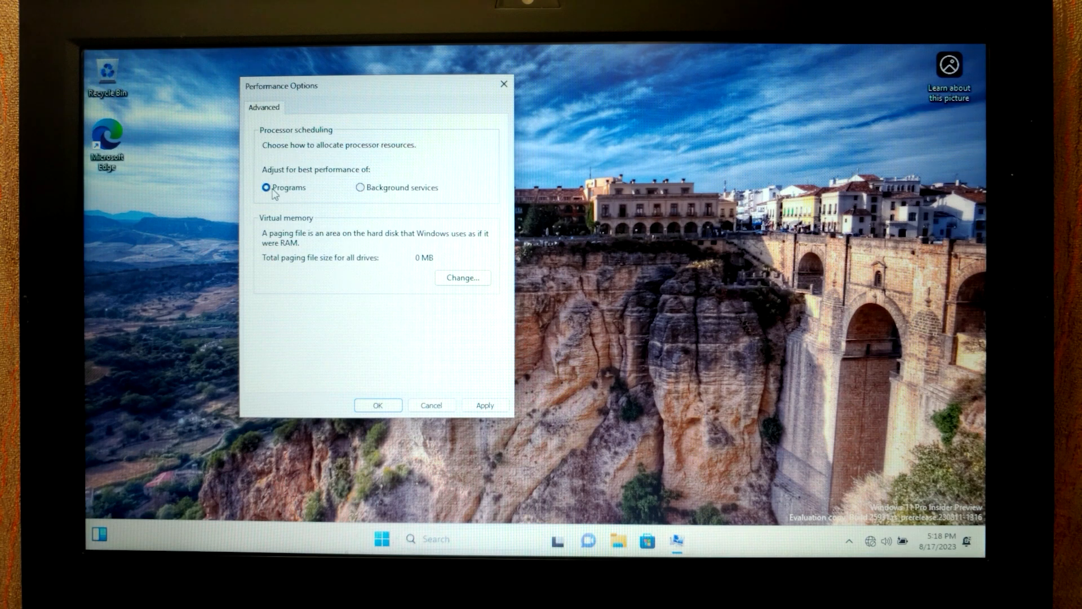
# - Toggle processor scheduling to Background services, back to Programs, and confirm Performance Options
pyautogui.click(360, 187)
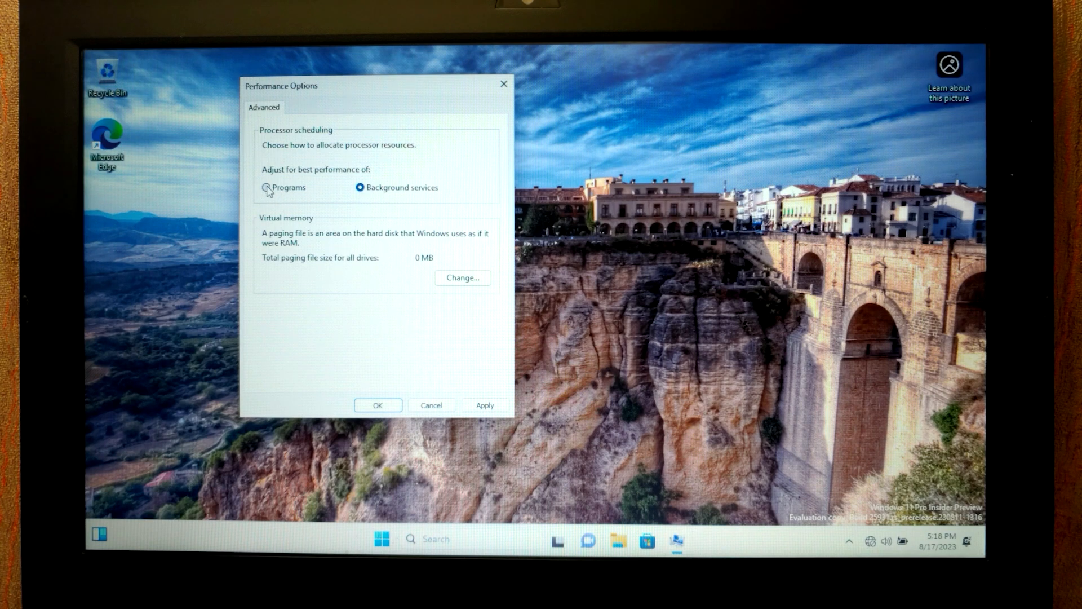
pyautogui.click(266, 187)
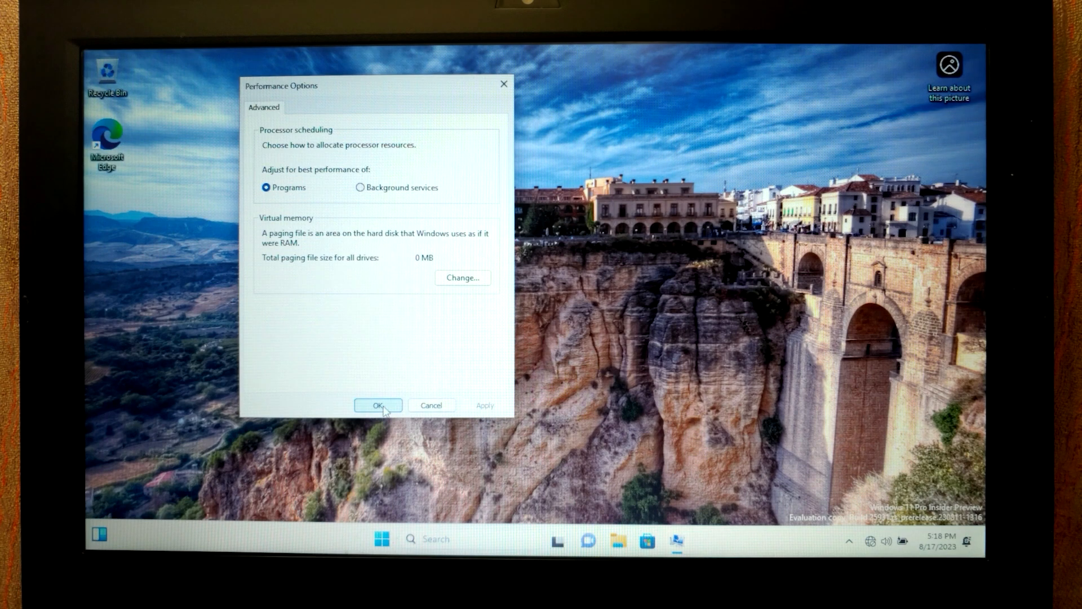
pyautogui.click(378, 406)
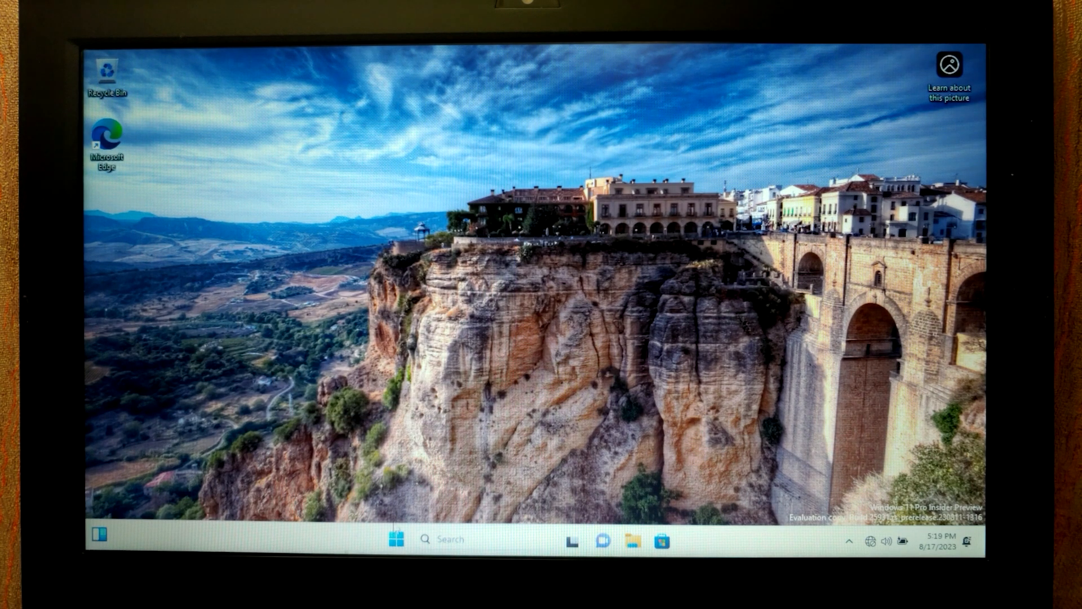
# - Open Settings maximized, go to System > About, and open Advanced system settings
pyautogui.click(396, 539)
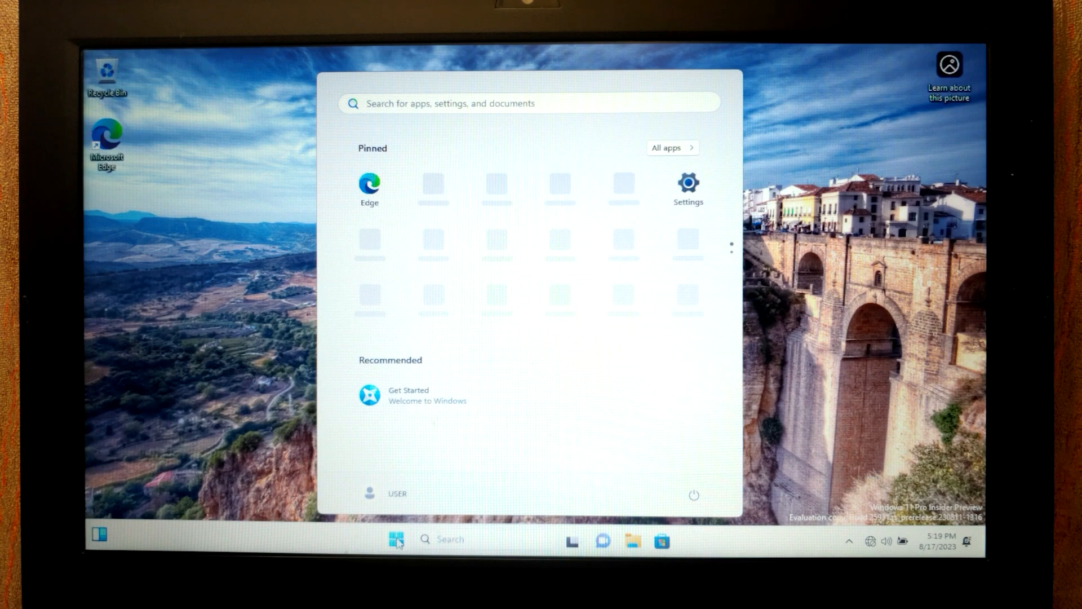
pyautogui.moveTo(707, 266)
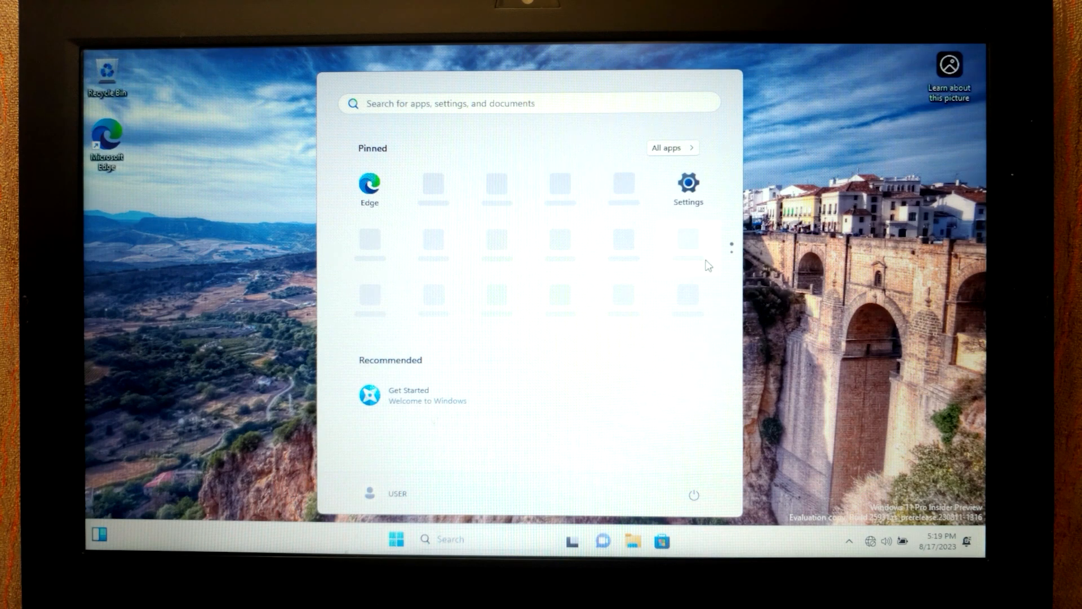
pyautogui.click(687, 183)
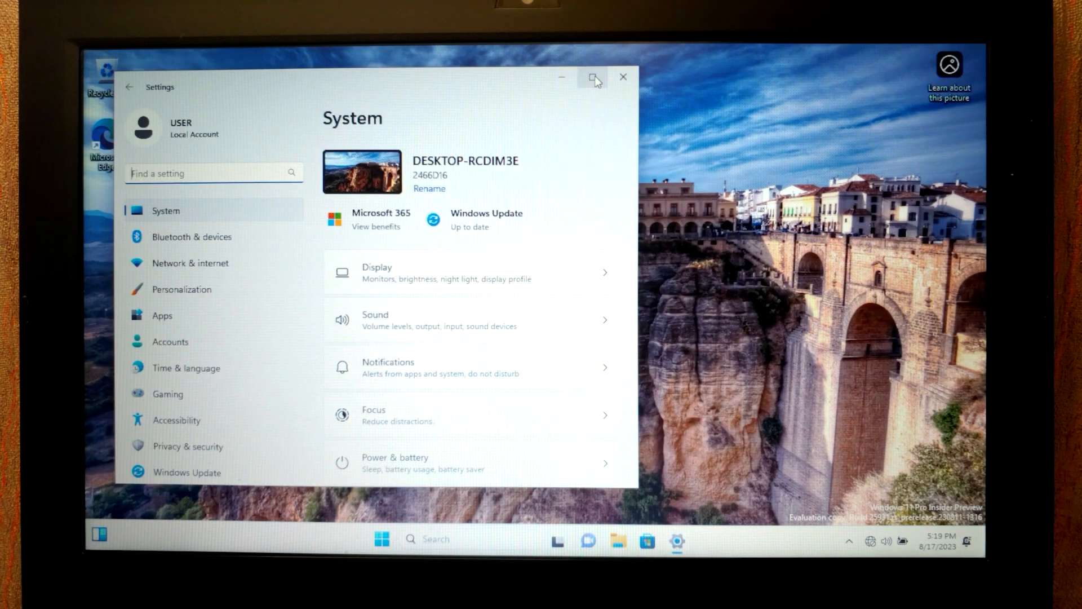
pyautogui.click(593, 77)
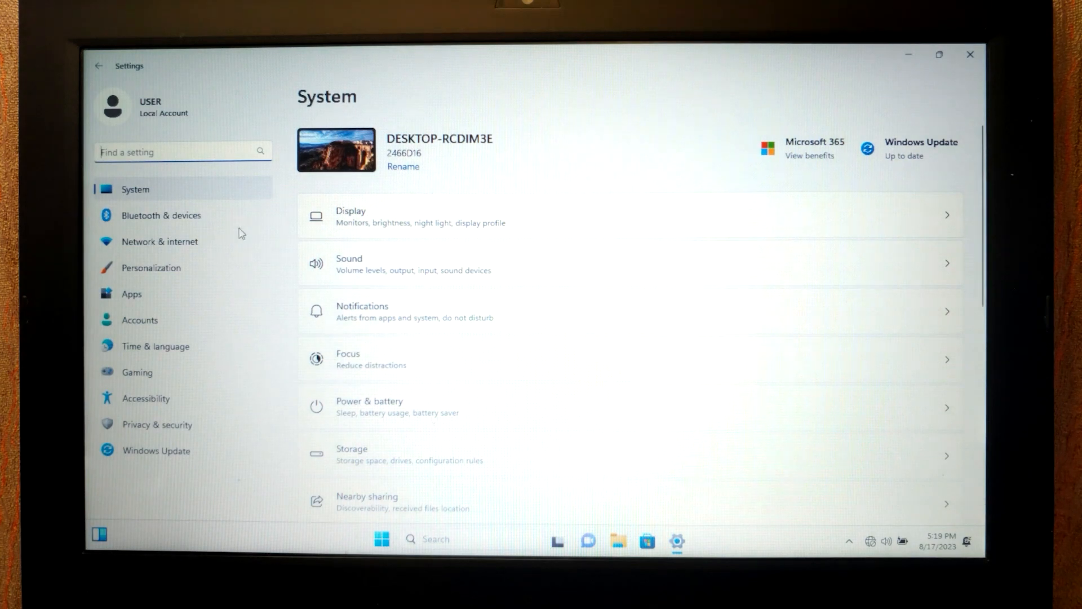
pyautogui.moveTo(175, 203)
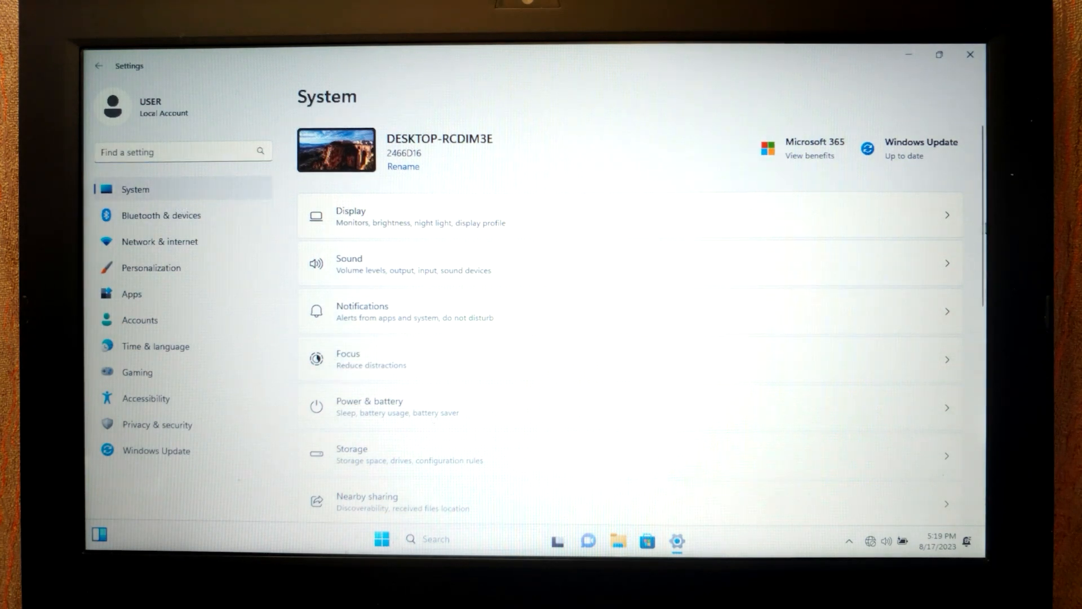
pyautogui.scroll(-3)
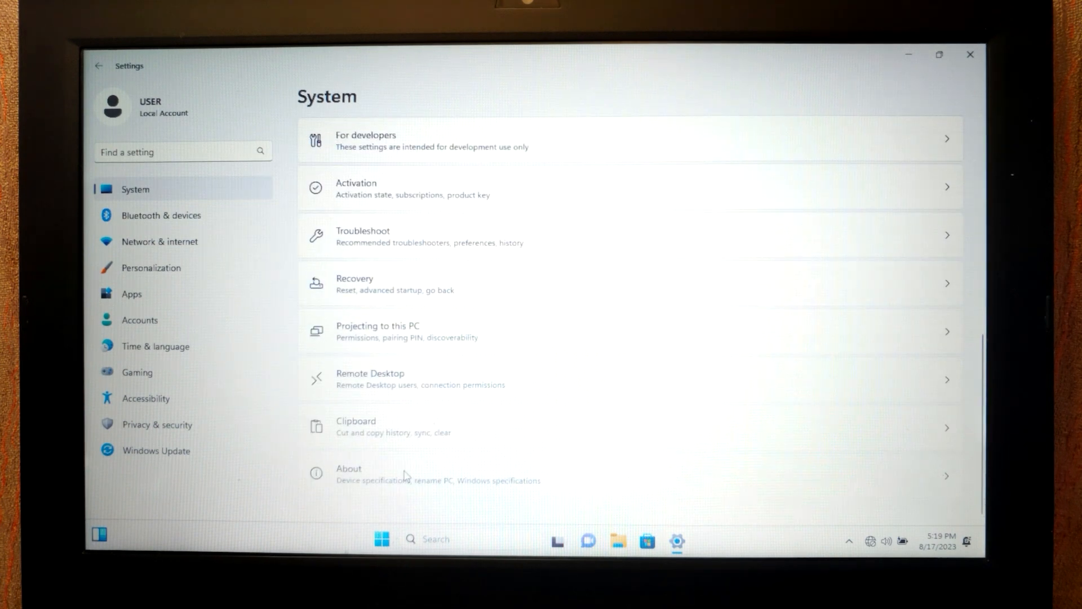
pyautogui.click(348, 473)
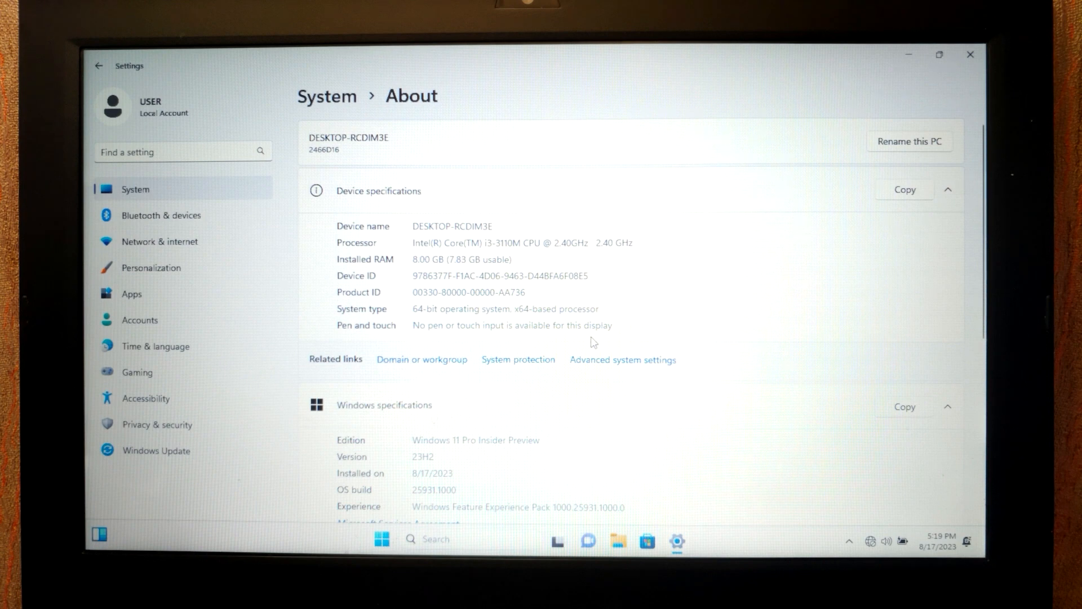
pyautogui.moveTo(597, 371)
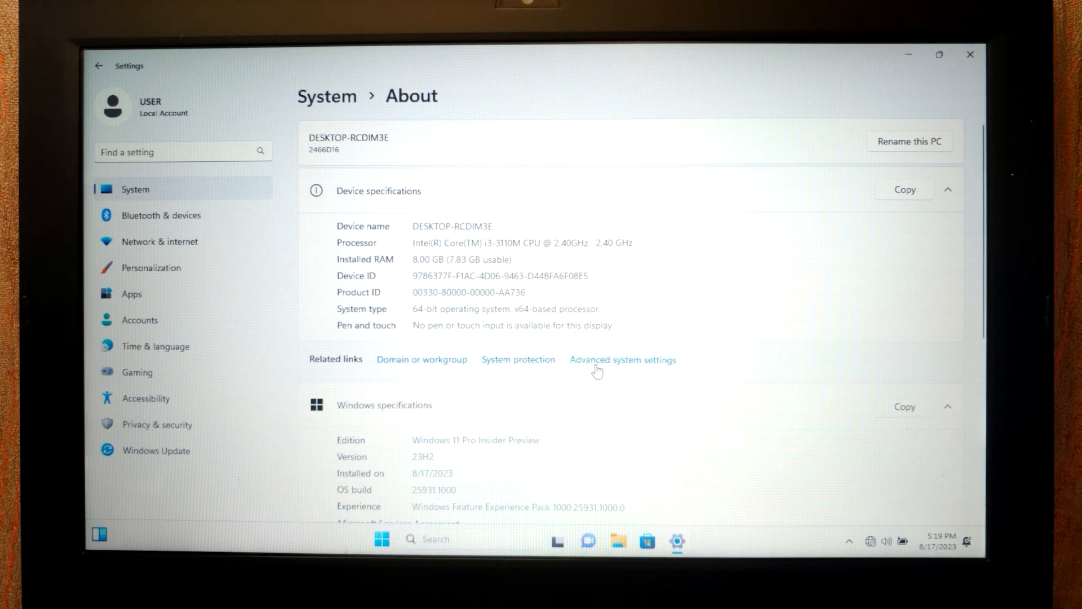
pyautogui.click(622, 359)
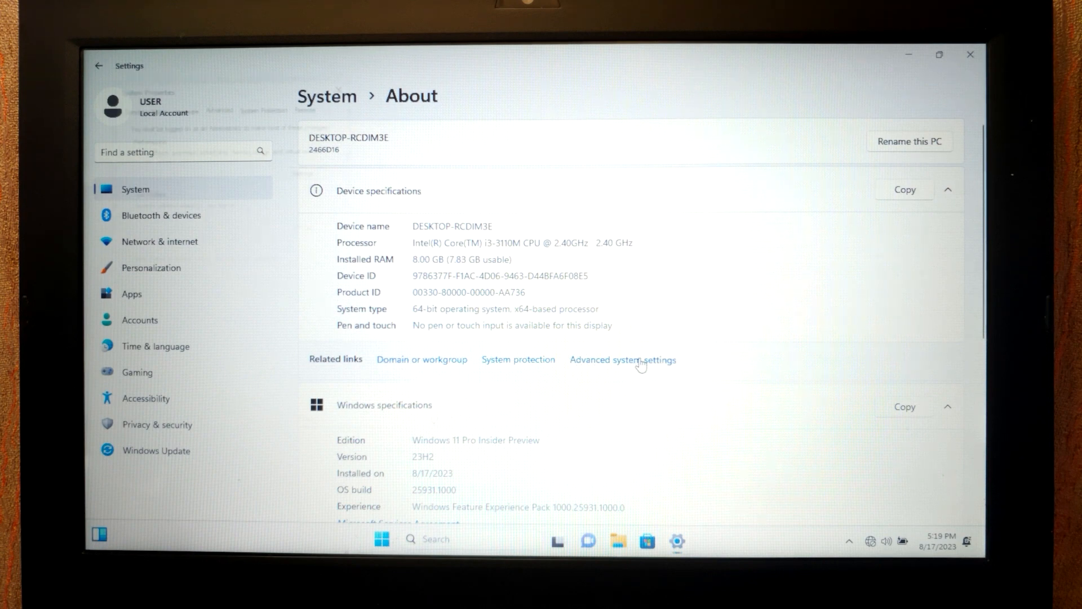
pyautogui.click(622, 360)
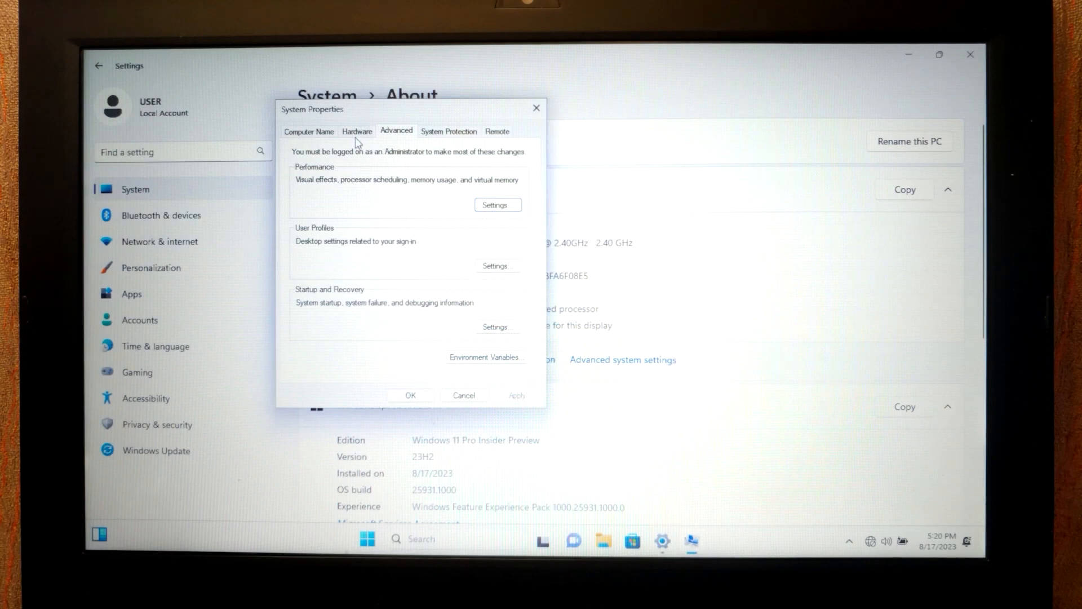
# - Set Device Installation Settings to No and save, blocking manufacturers' apps and icons
pyautogui.click(356, 132)
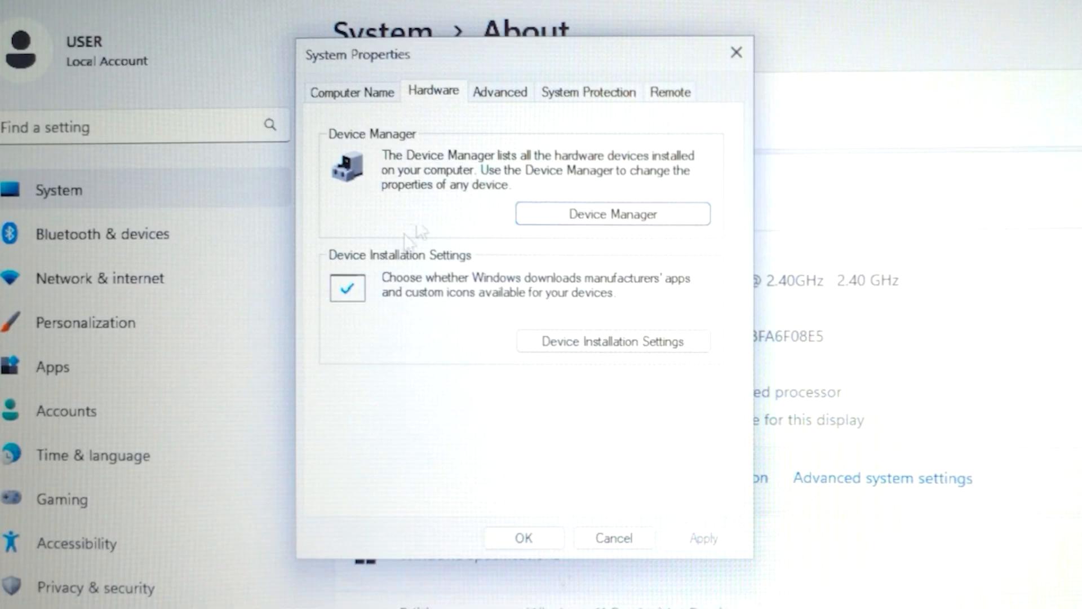
pyautogui.moveTo(434, 310)
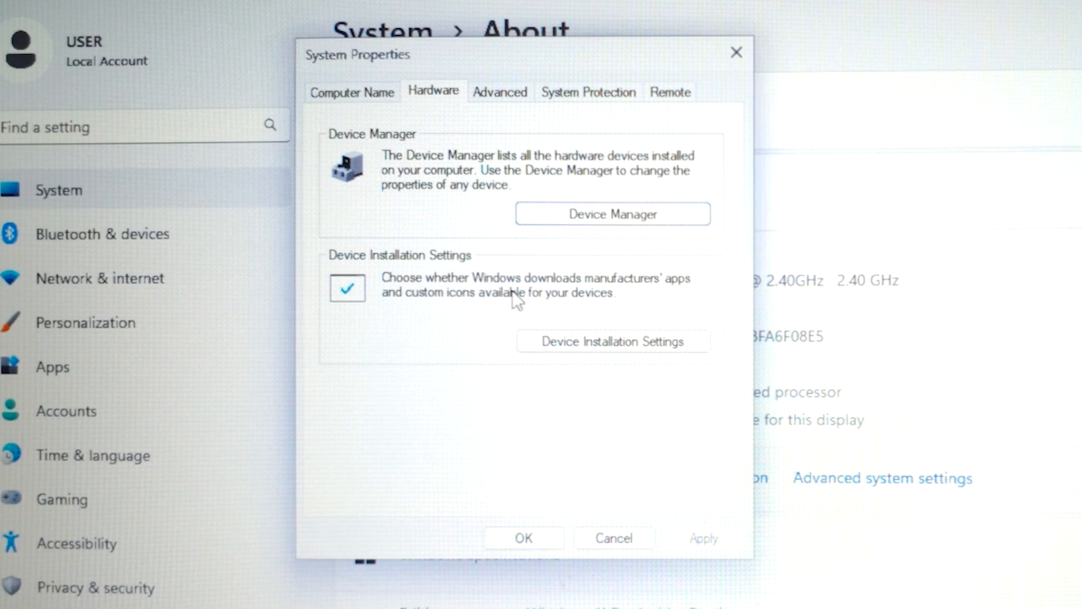
pyautogui.moveTo(505, 318)
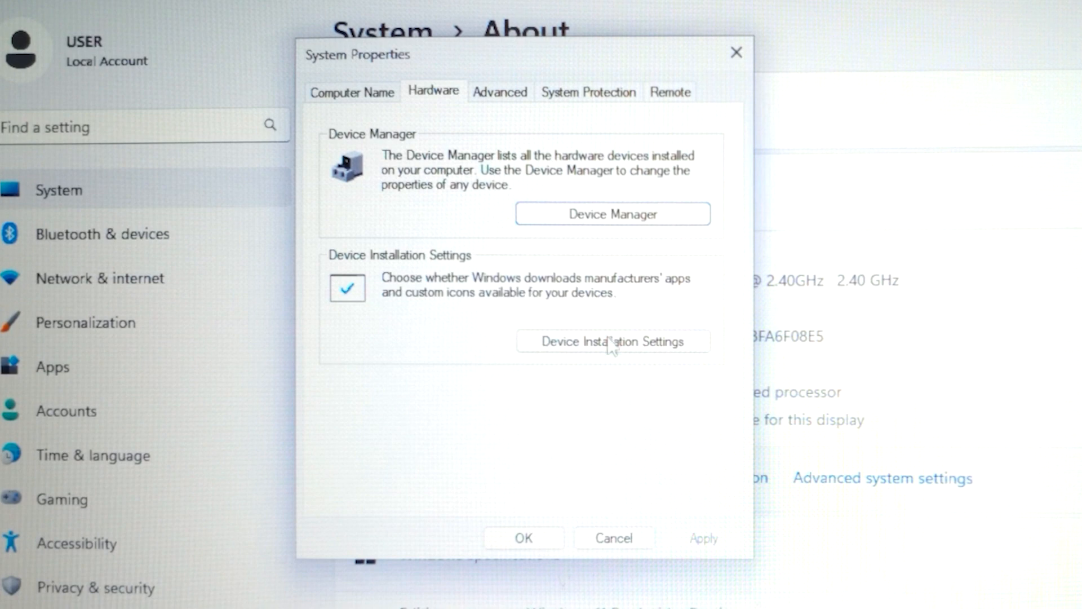
pyautogui.click(612, 341)
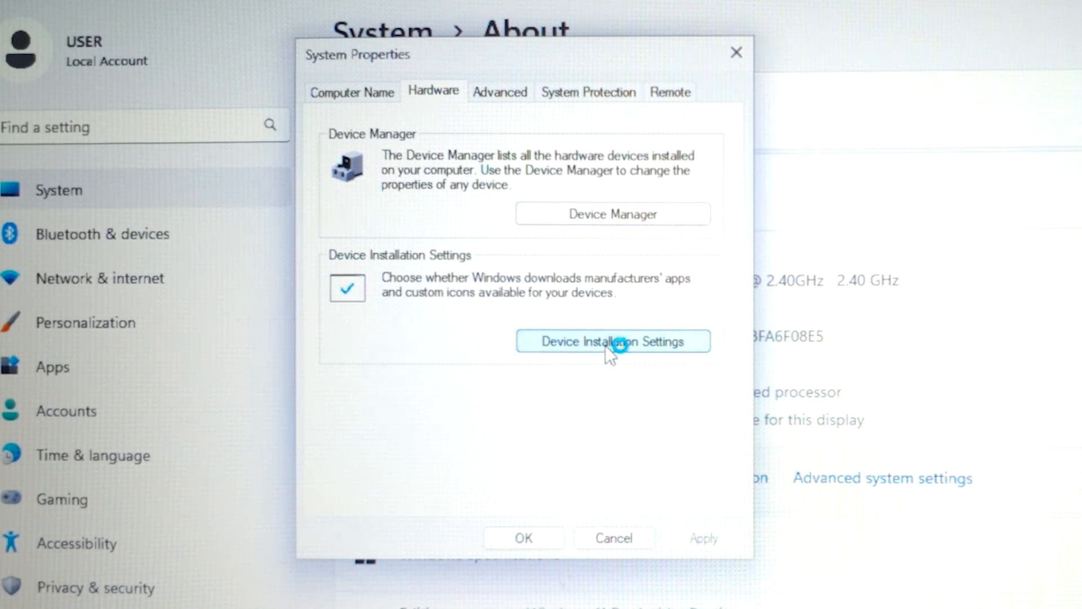
pyautogui.click(611, 341)
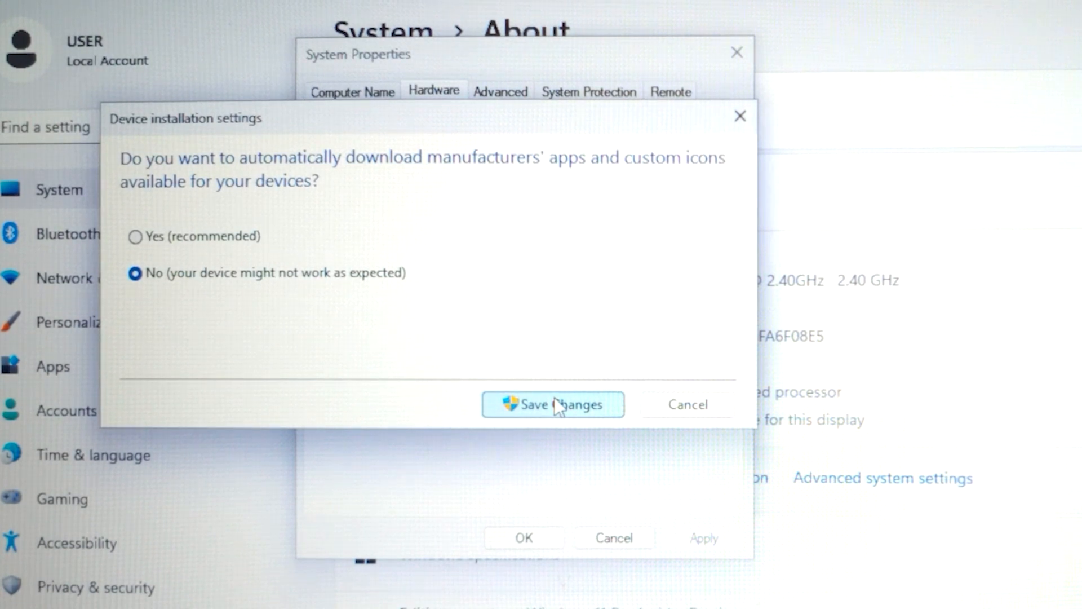
pyautogui.click(553, 405)
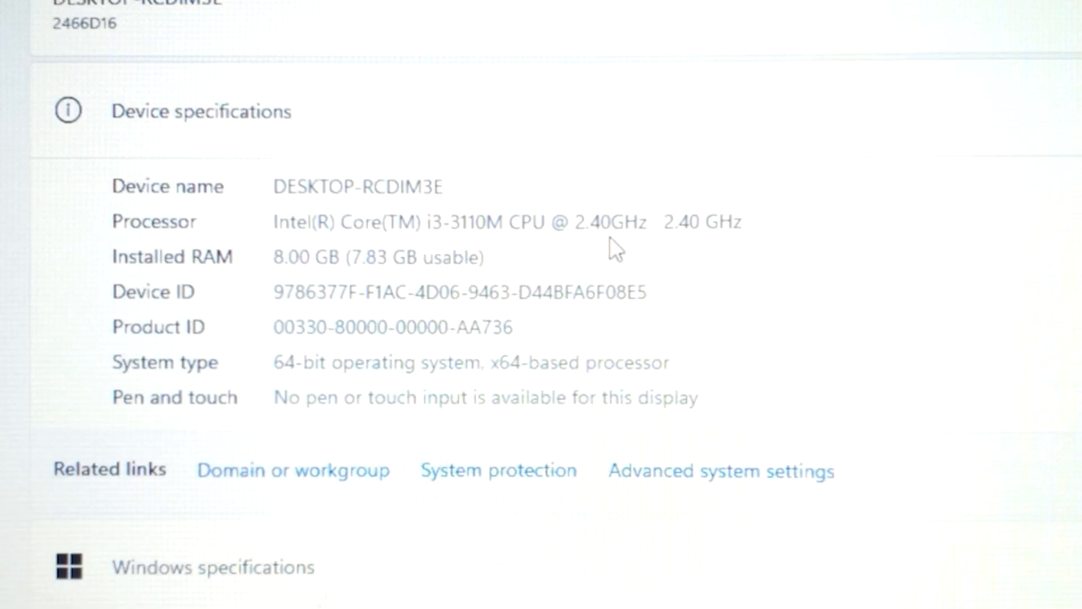
pyautogui.moveTo(592, 335)
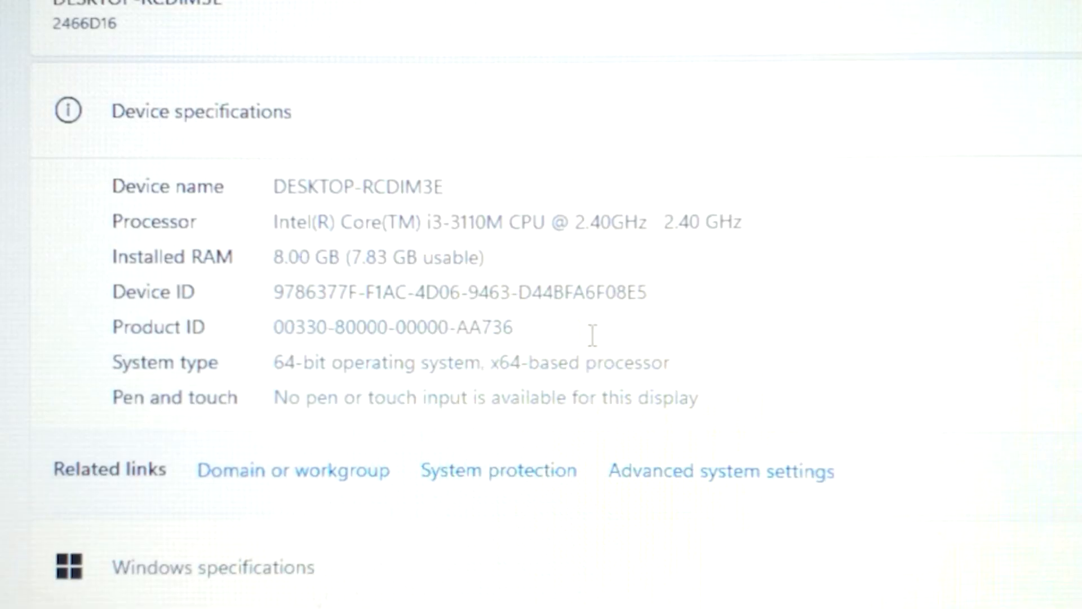
# - Scroll About to Windows specifications showing Windows 11 Pro Insider Preview, version 23H2
pyautogui.scroll(-3)
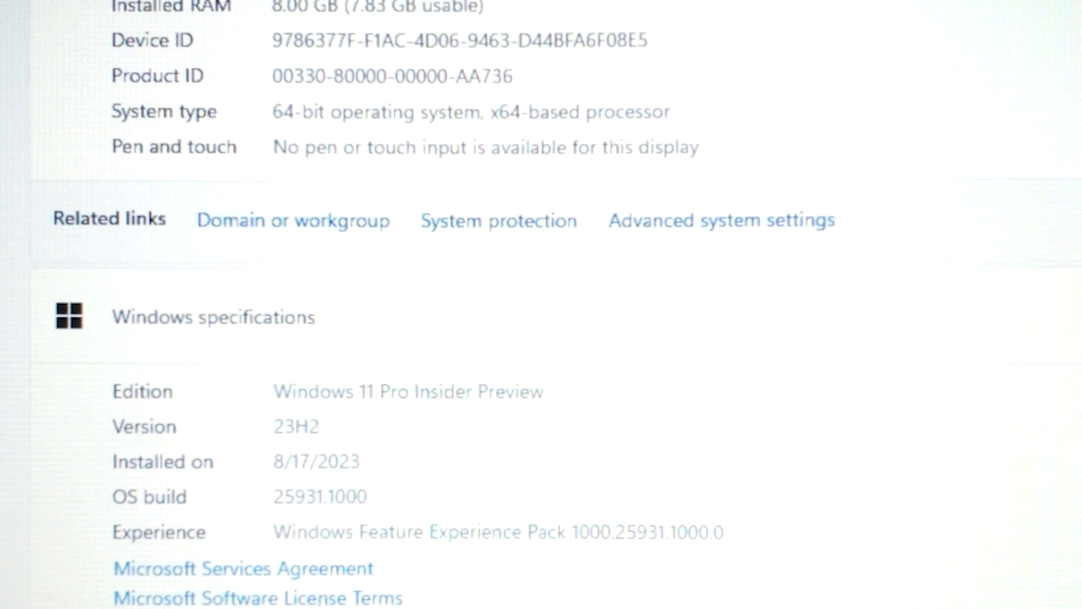
pyautogui.moveTo(336, 404)
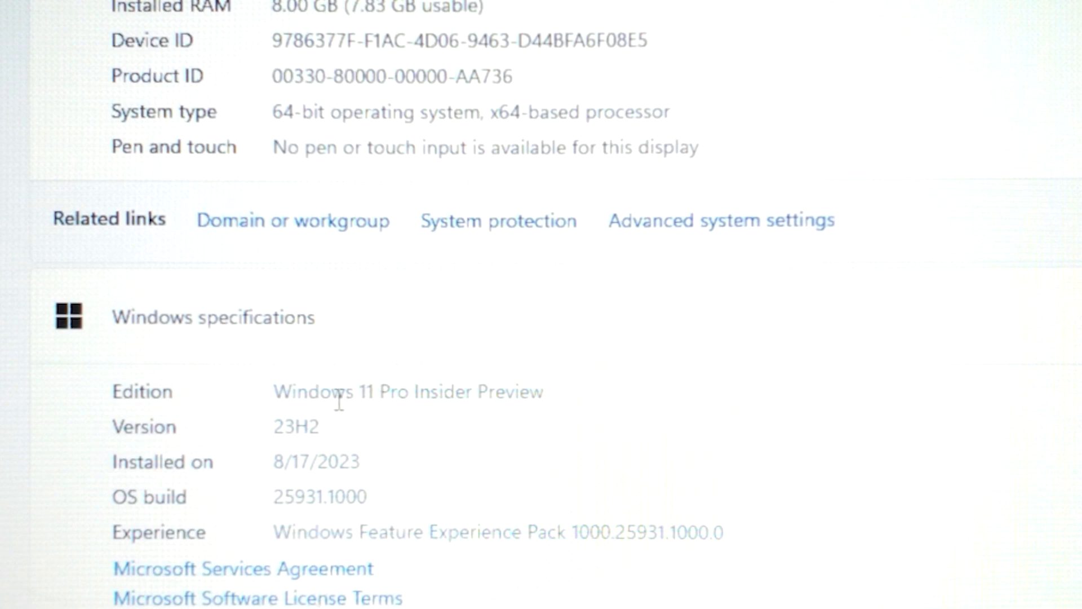
pyautogui.moveTo(151, 462)
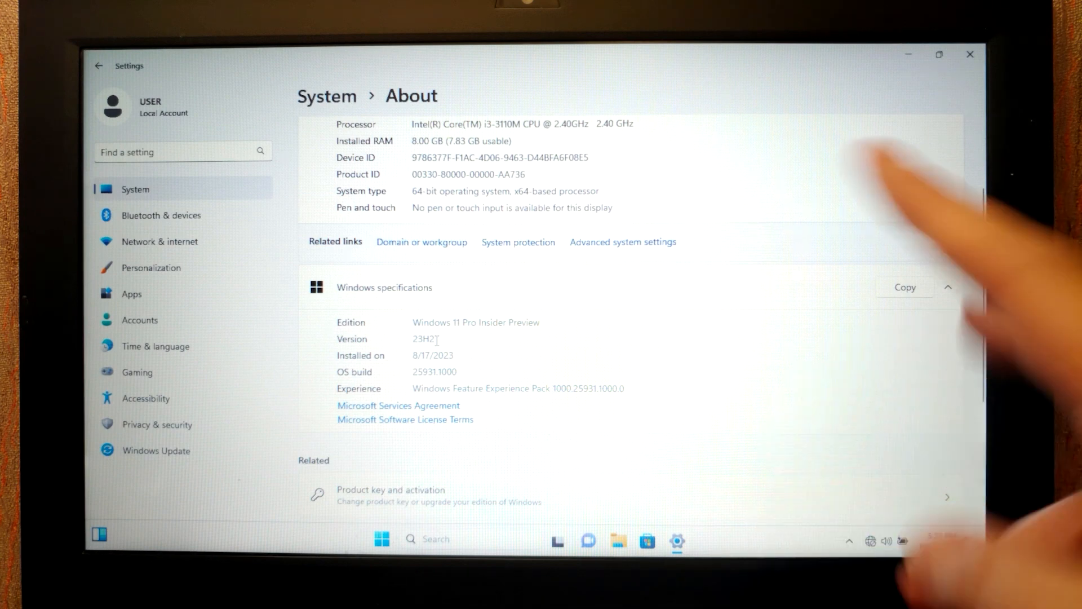
# - Open Windows Update advanced options, look over Recovery, then return to Advanced options
pyautogui.click(156, 345)
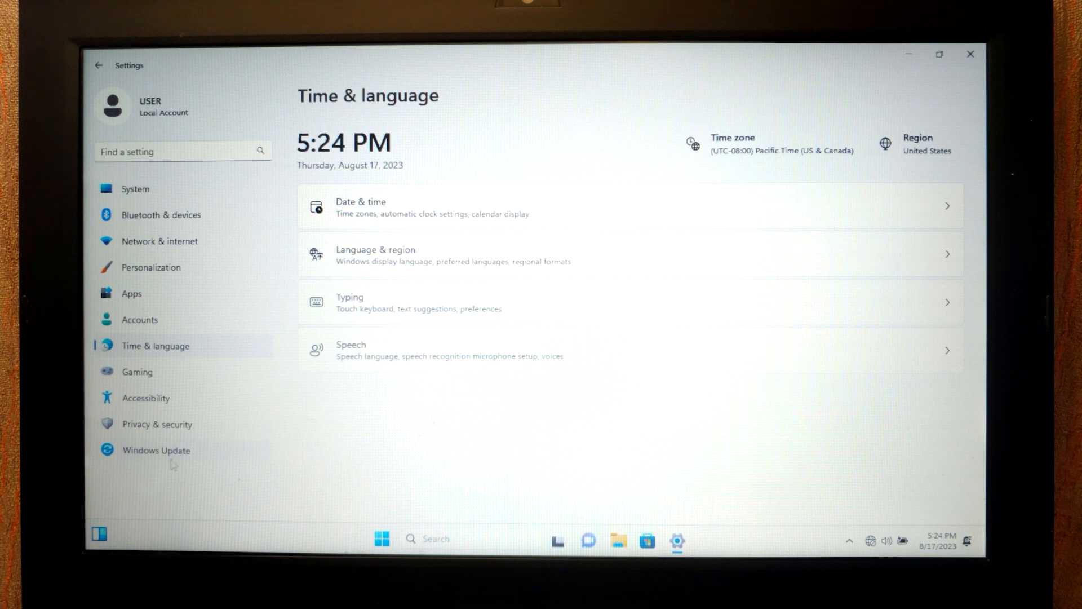
pyautogui.moveTo(170, 506)
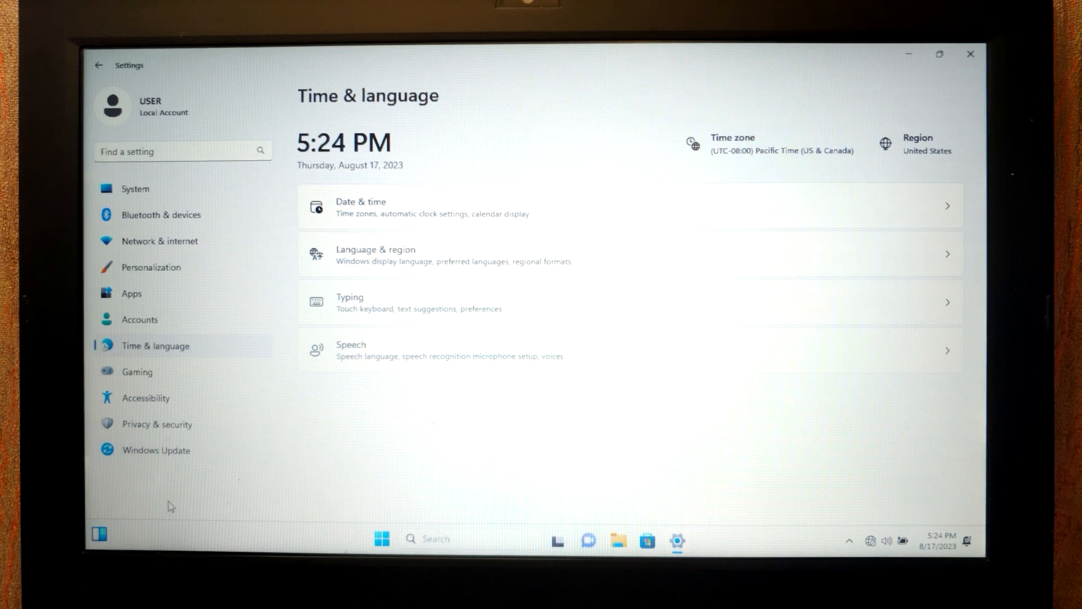
pyautogui.moveTo(176, 494)
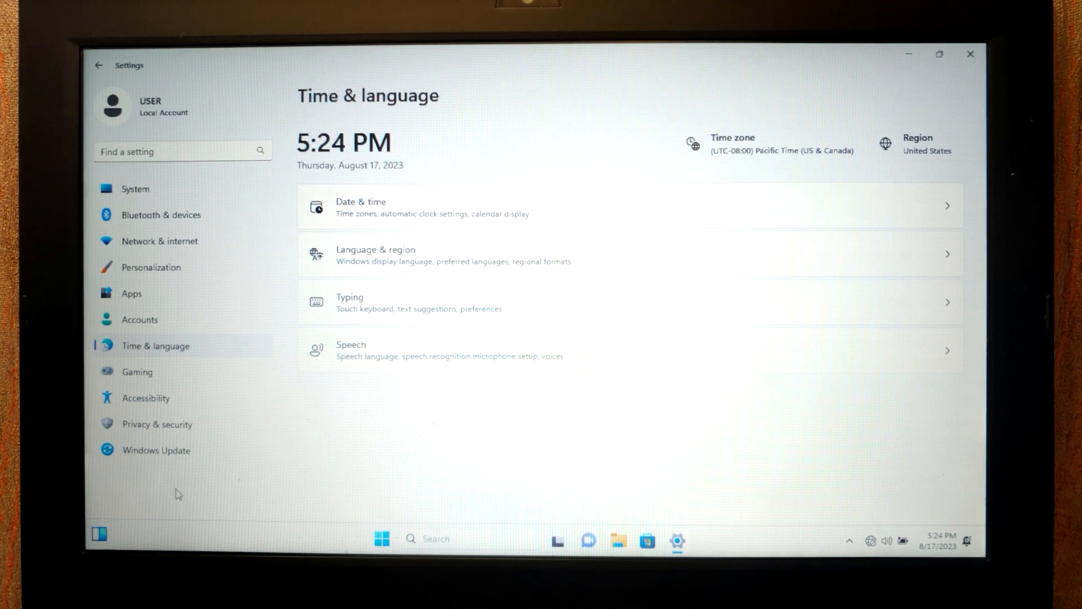
pyautogui.moveTo(159, 459)
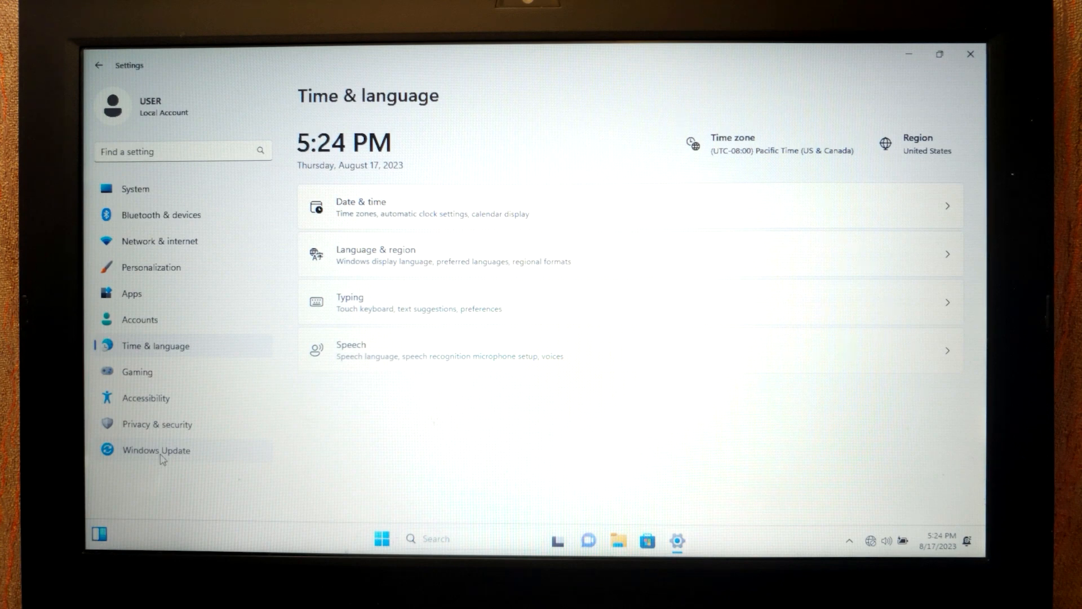
pyautogui.click(155, 449)
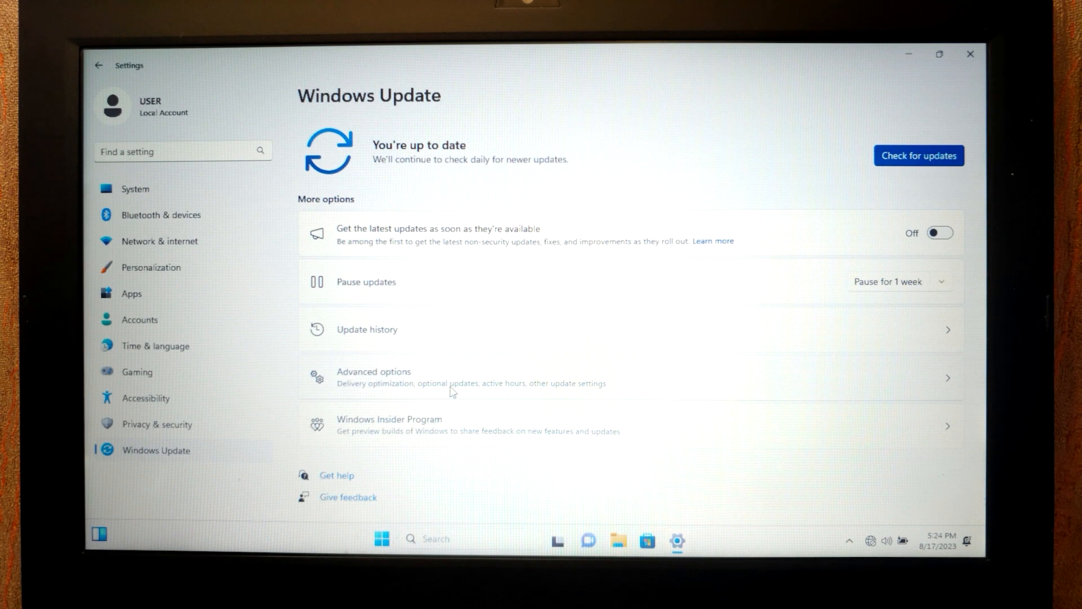
pyautogui.click(373, 377)
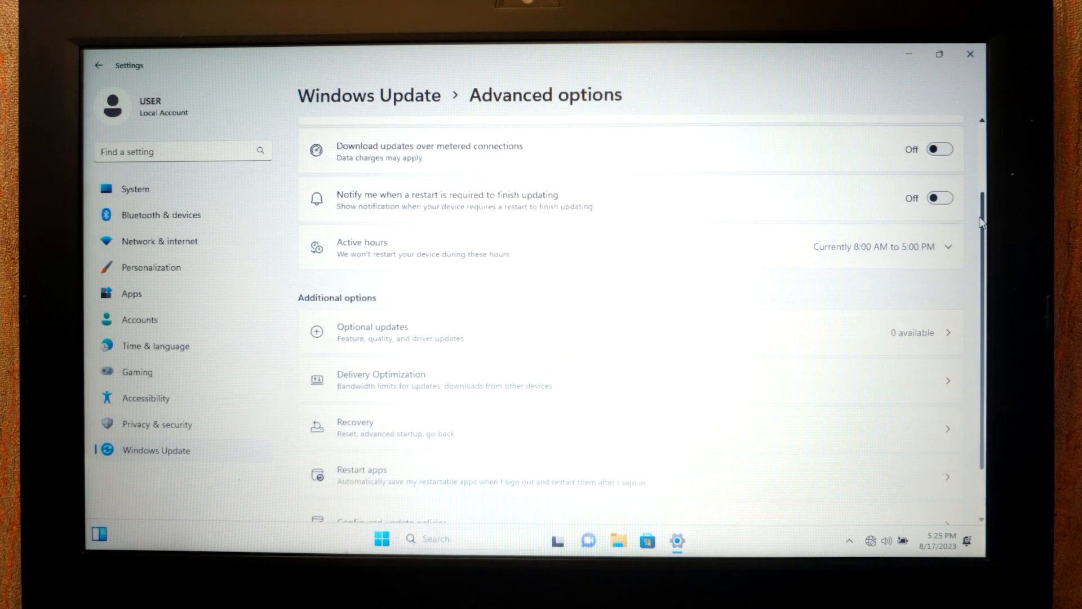
pyautogui.scroll(-3)
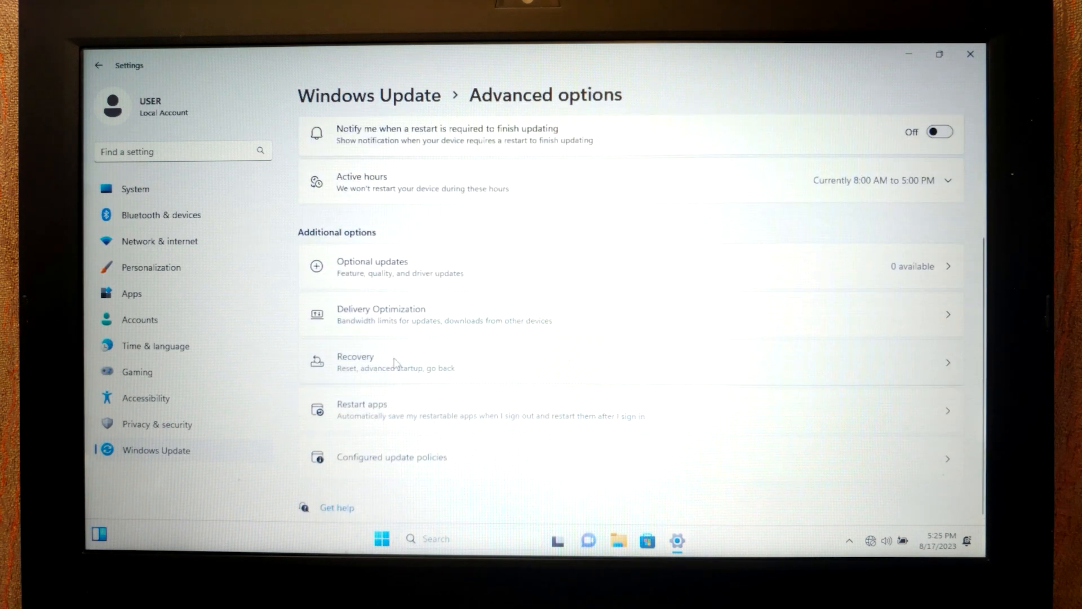
pyautogui.click(355, 362)
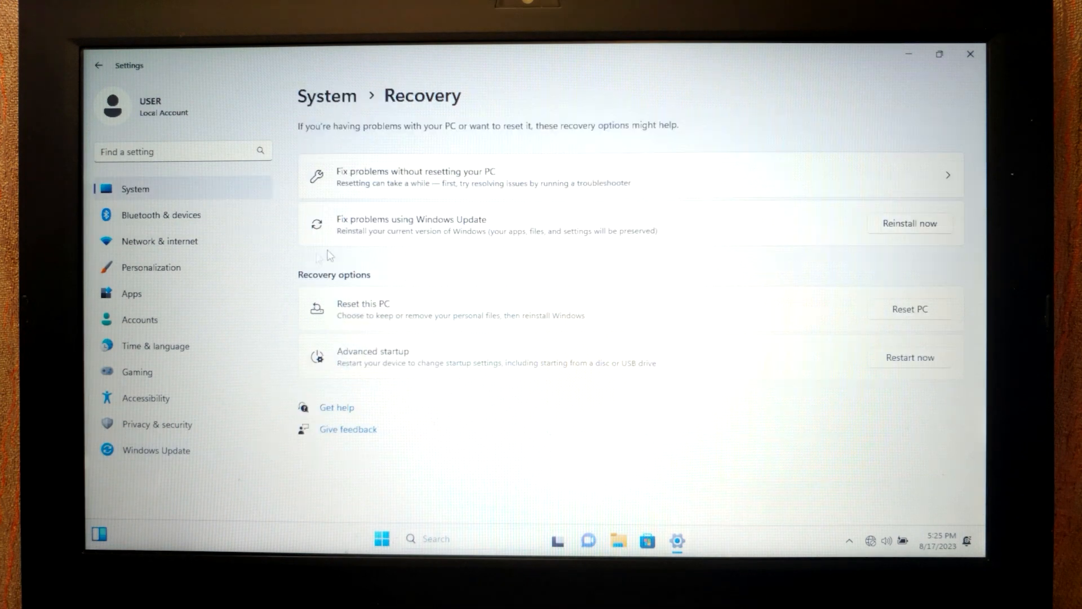
pyautogui.moveTo(523, 215)
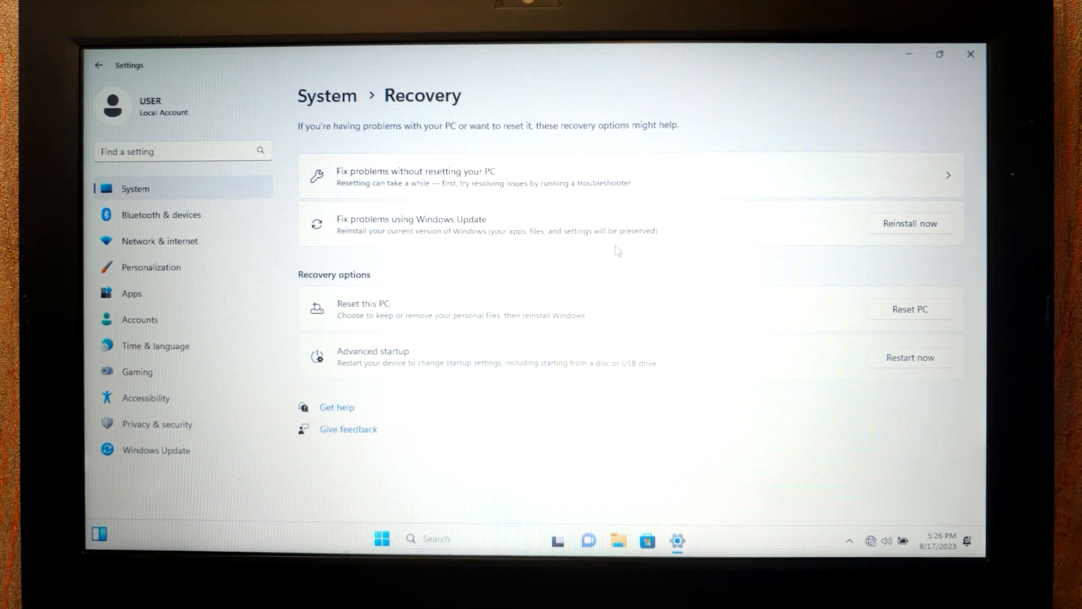
pyautogui.moveTo(636, 234)
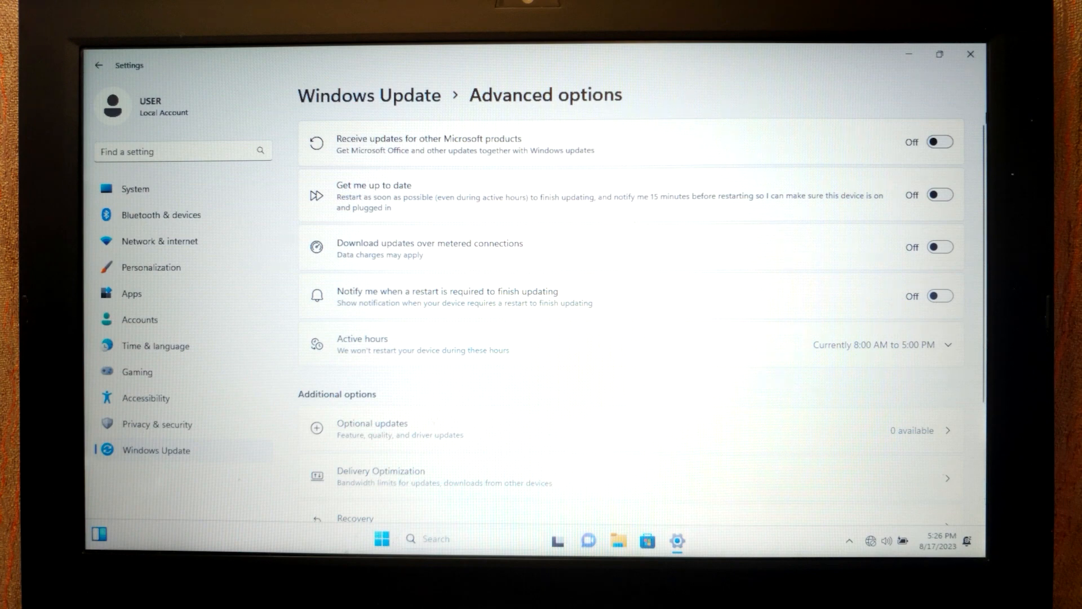
pyautogui.scroll(-3)
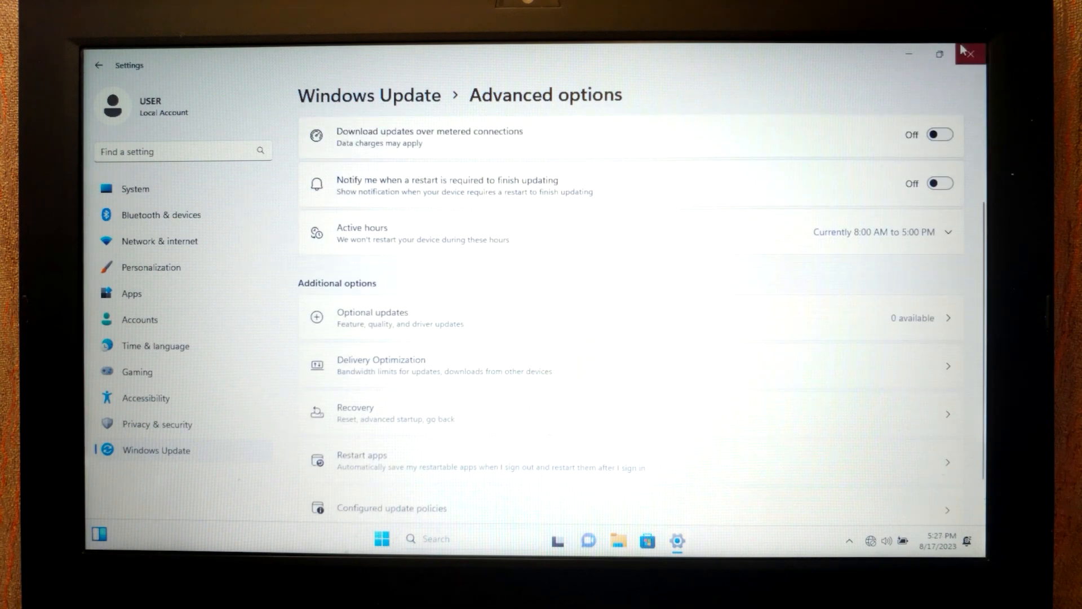
# - Close Settings, create 'New folder' on the desktop, and open it to confirm it's empty
pyautogui.click(970, 53)
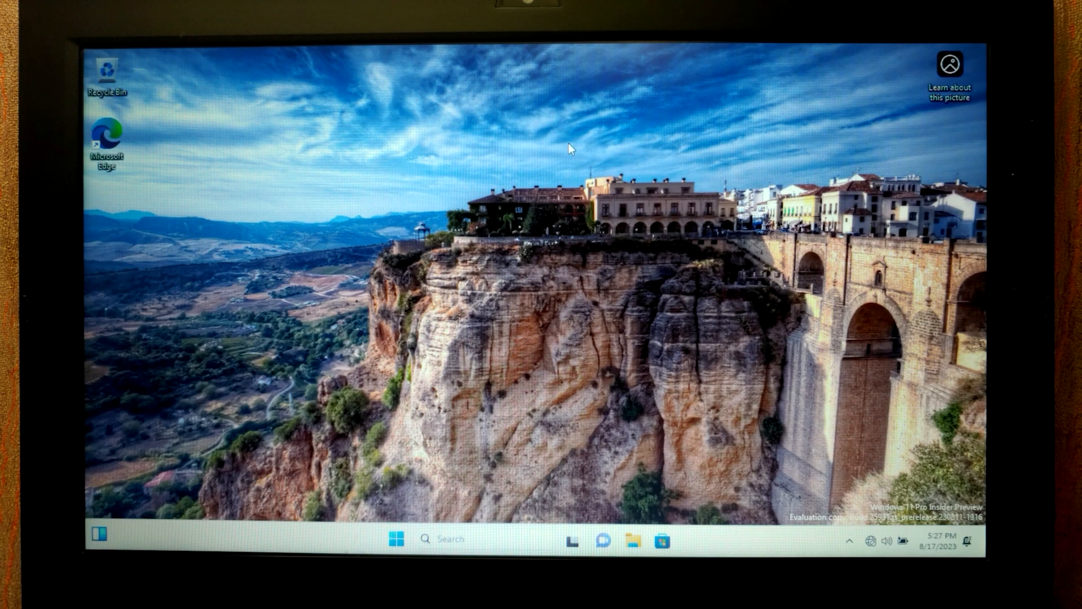
pyautogui.moveTo(510, 166)
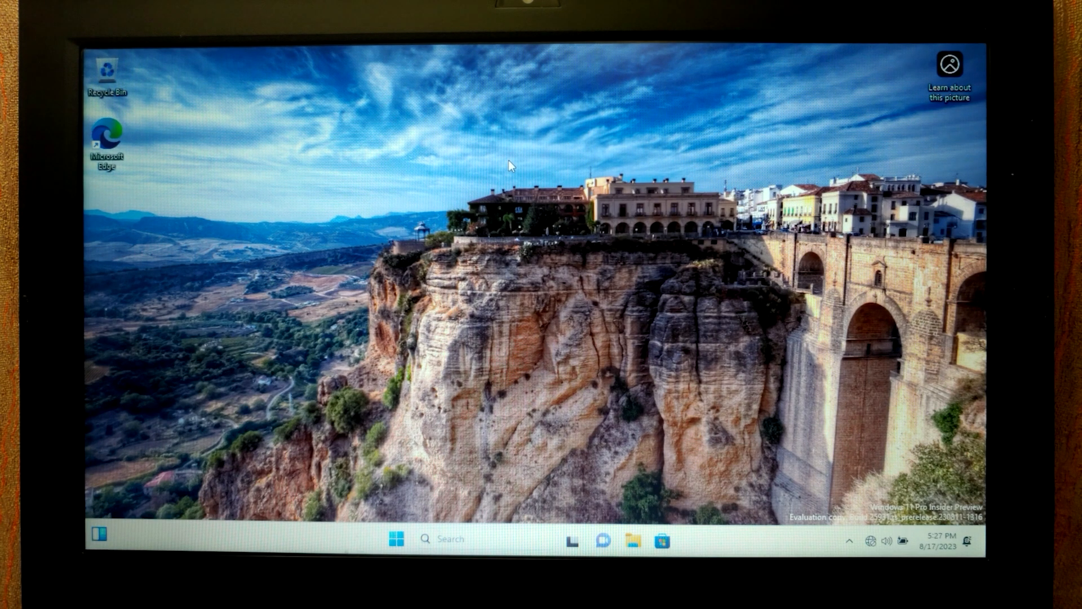
pyautogui.rightClick(511, 165)
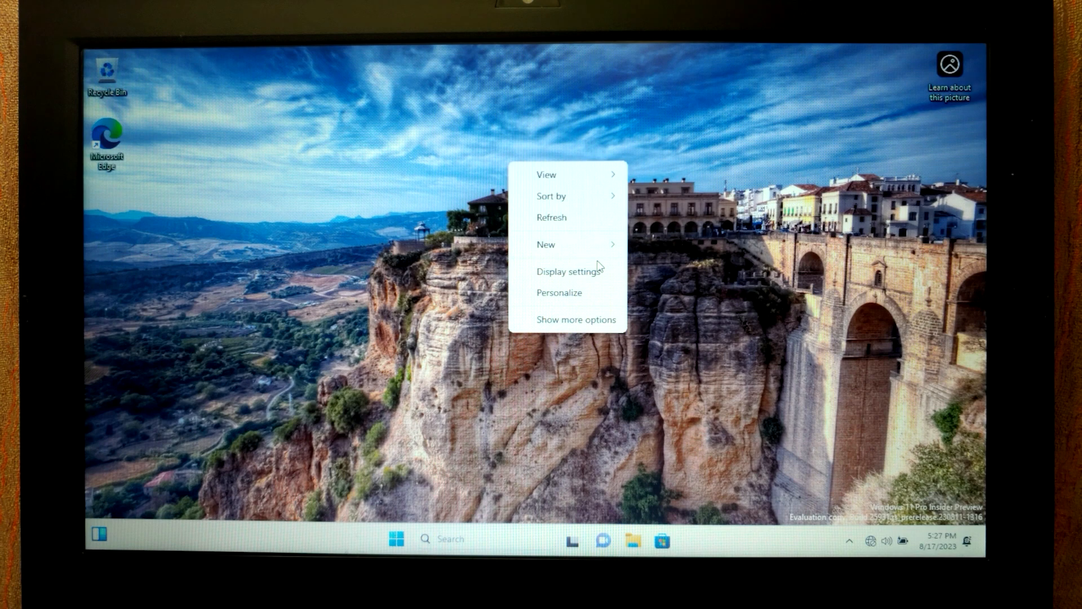
pyautogui.click(545, 243)
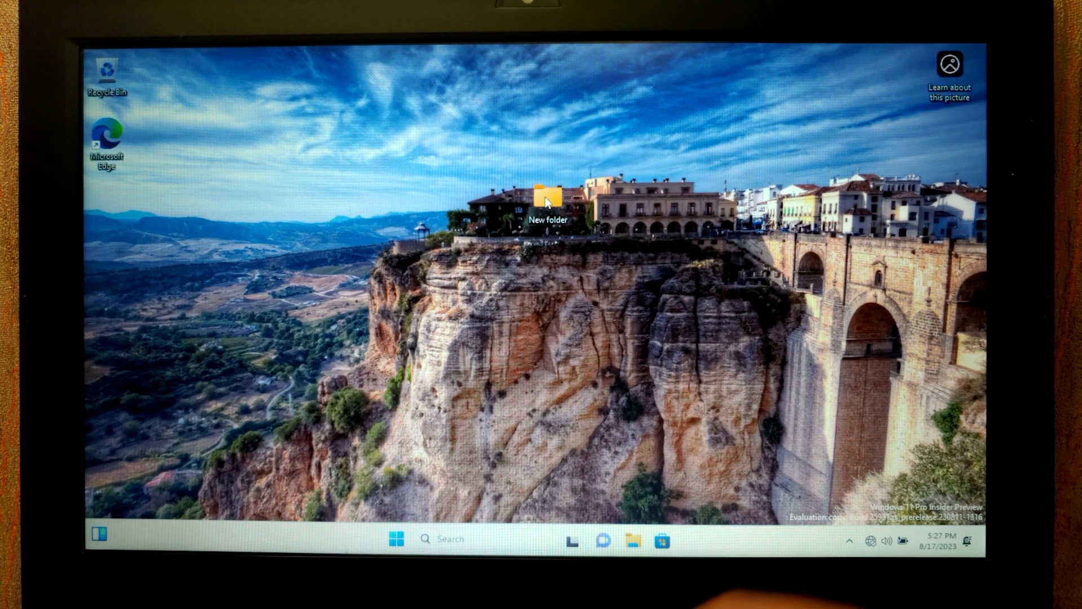
pyautogui.doubleClick(547, 192)
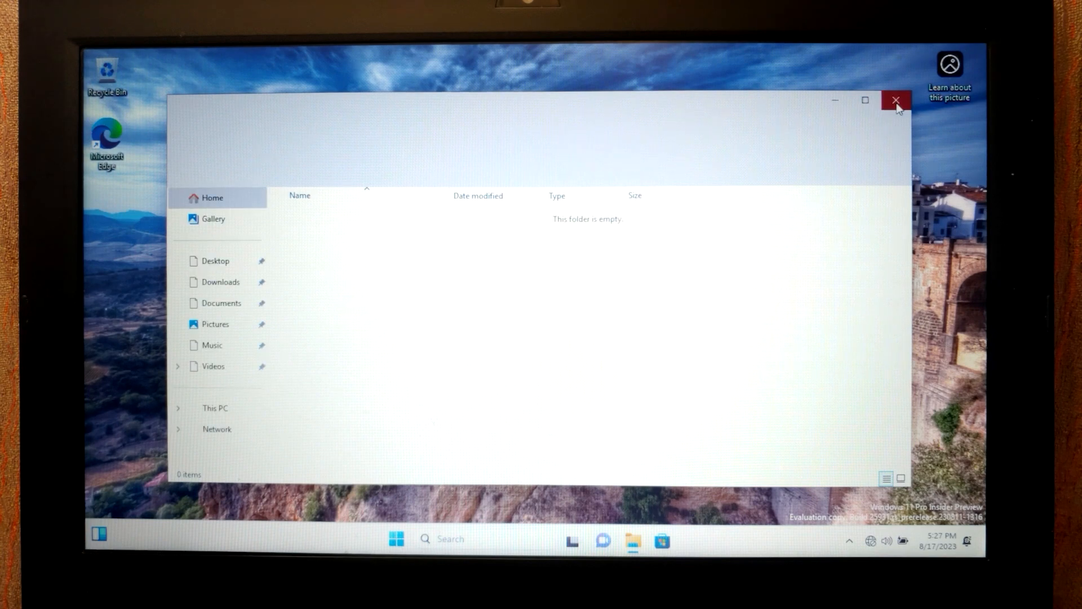
pyautogui.click(897, 100)
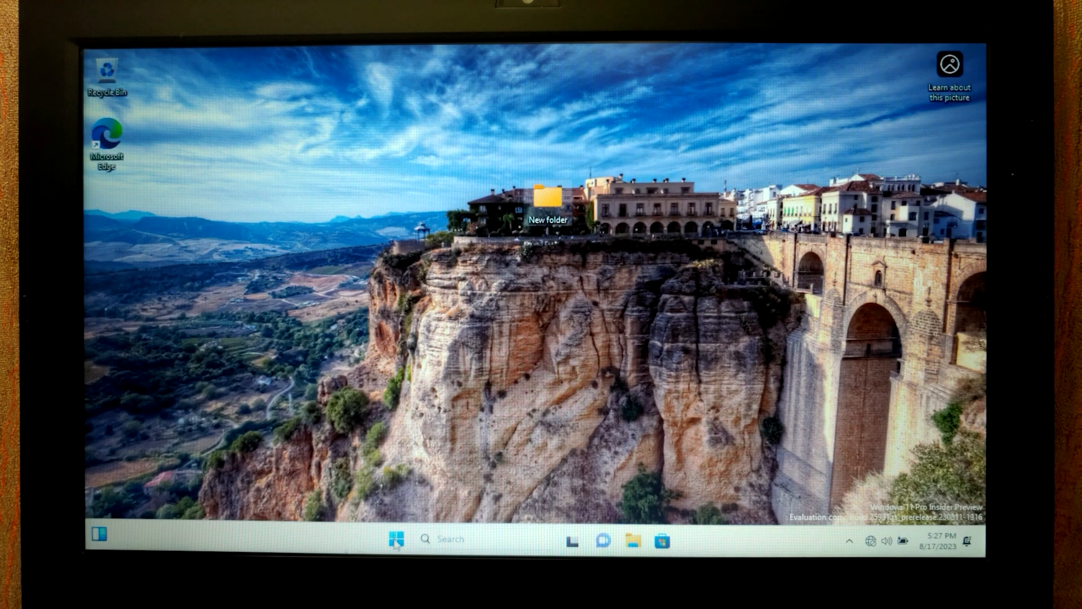
# - Restart from Start > Power, pressing Enter at the ThinkPad screen to interrupt startup
pyautogui.click(395, 539)
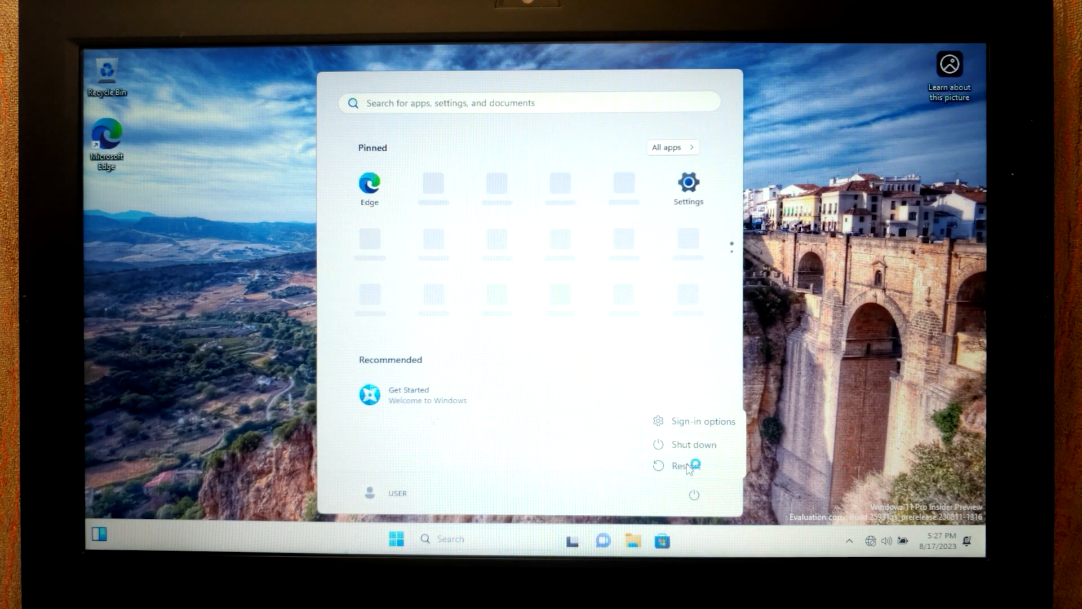
pyautogui.click(683, 465)
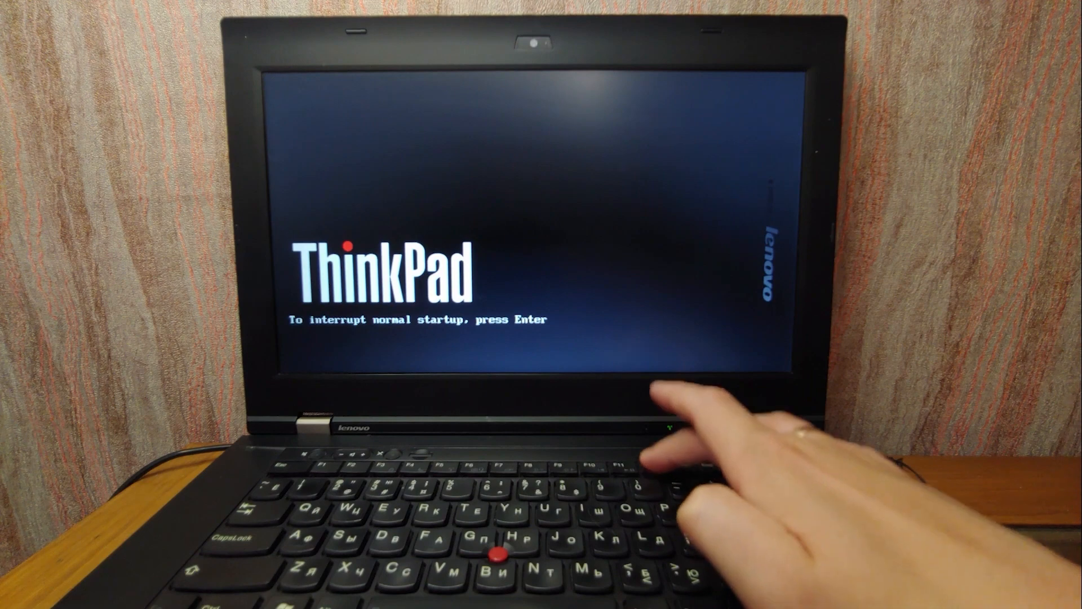
pyautogui.press('Enter')
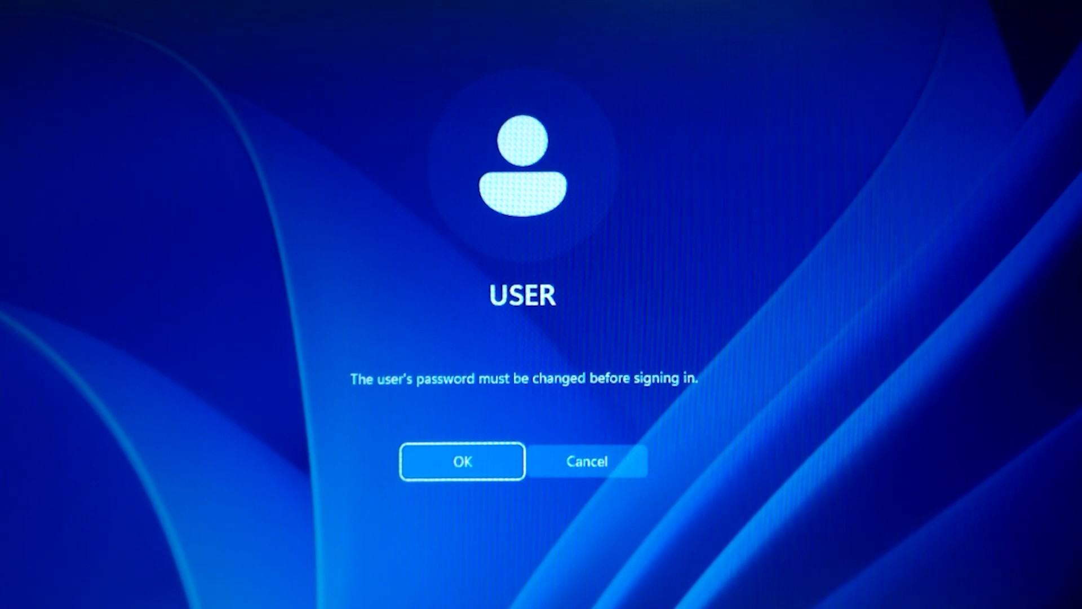
pyautogui.moveTo(495, 336)
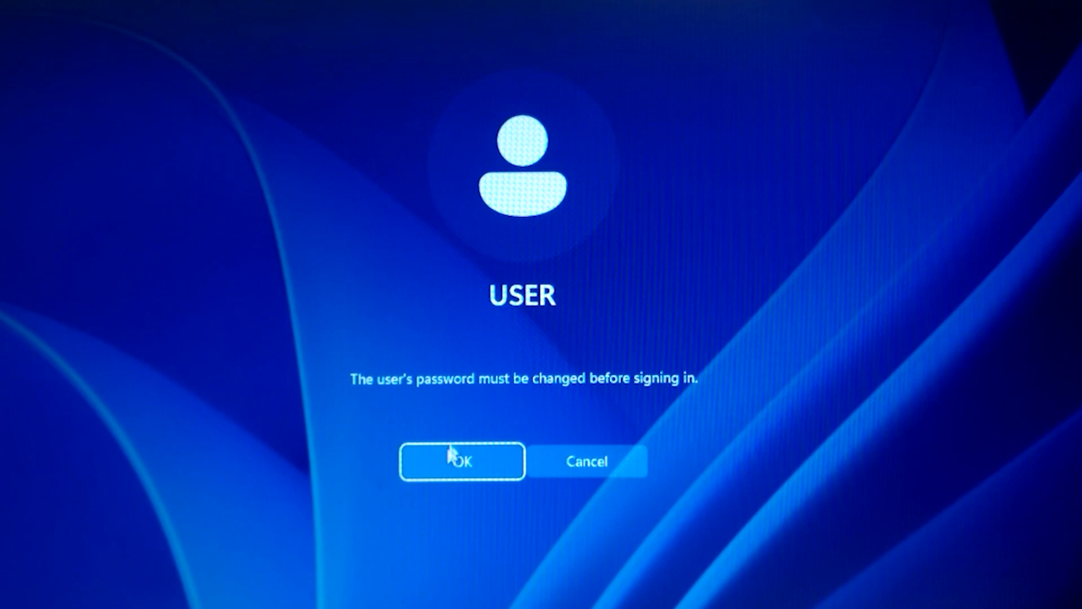
# - Set a new account password at the required-change prompt and acknowledge the confirmation
pyautogui.click(461, 461)
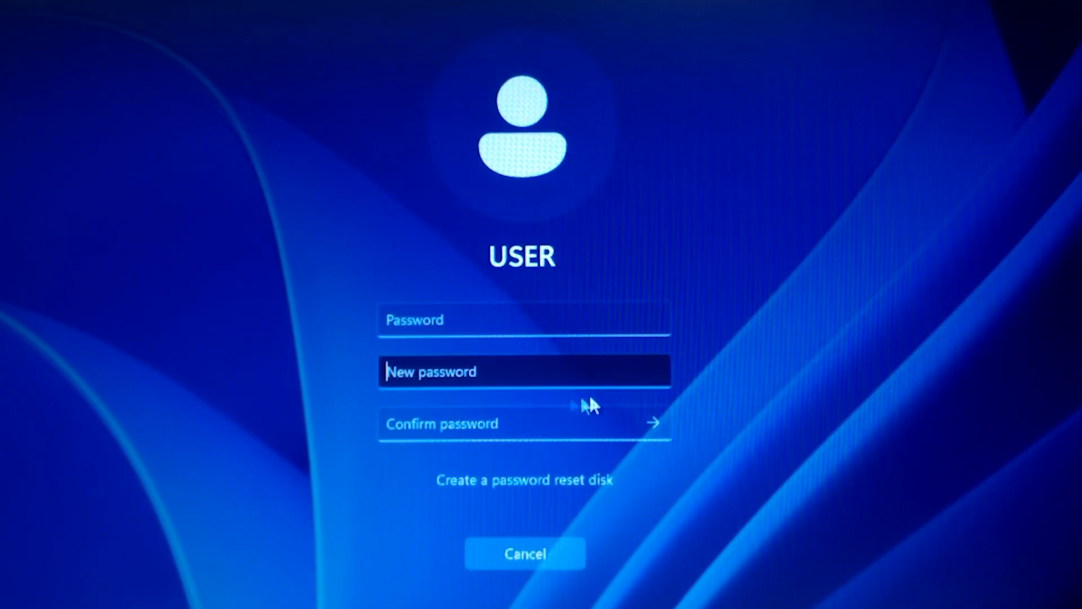
pyautogui.click(653, 422)
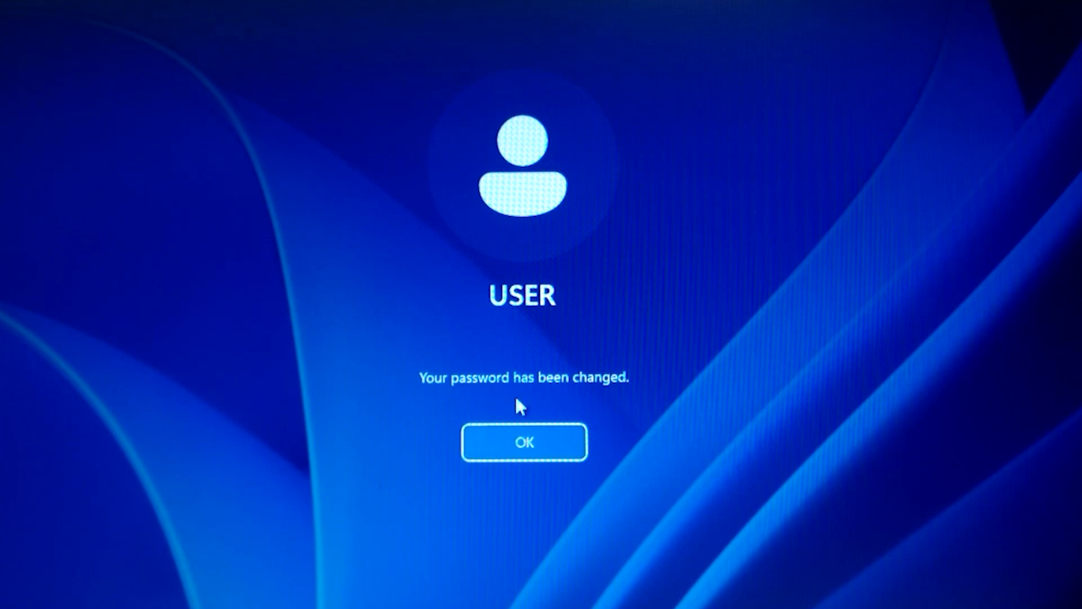
pyautogui.click(524, 442)
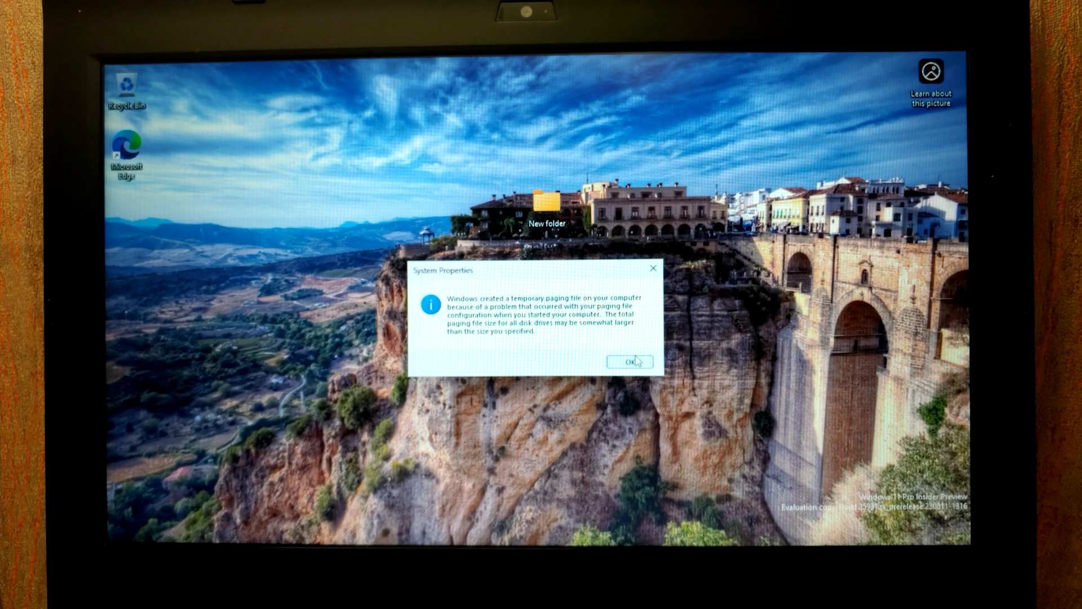
# - Dismiss the temporary paging file notice and close Performance Options without changes
pyautogui.click(629, 362)
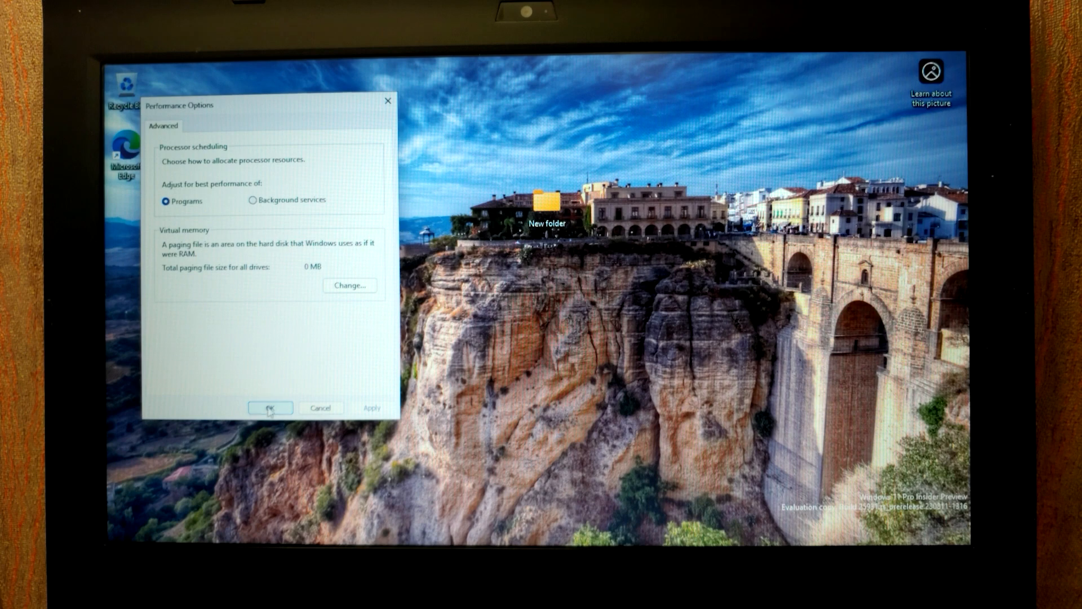
pyautogui.click(269, 407)
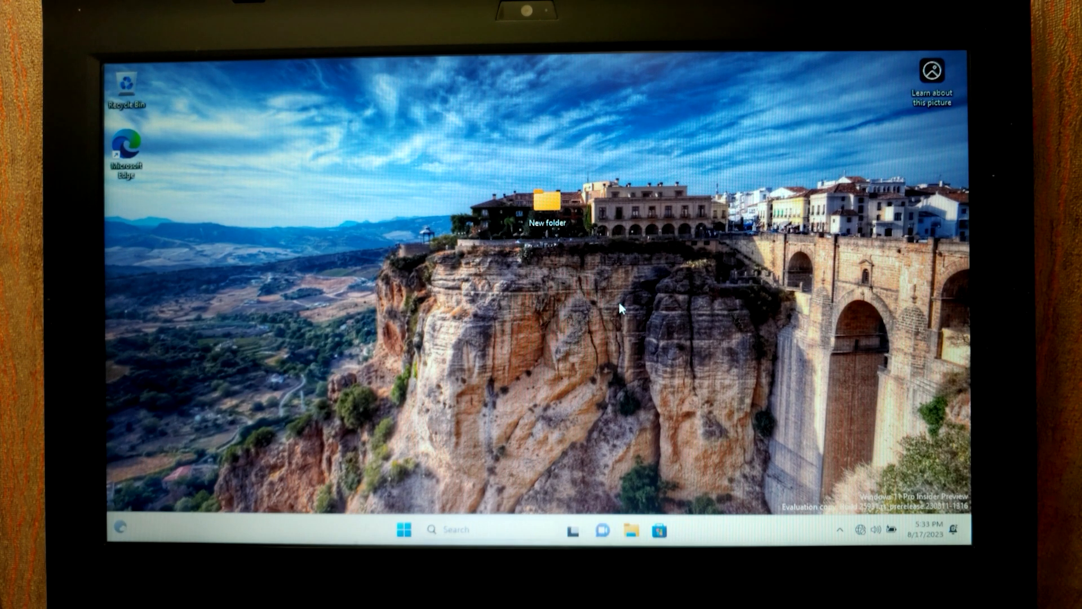
pyautogui.moveTo(590, 347)
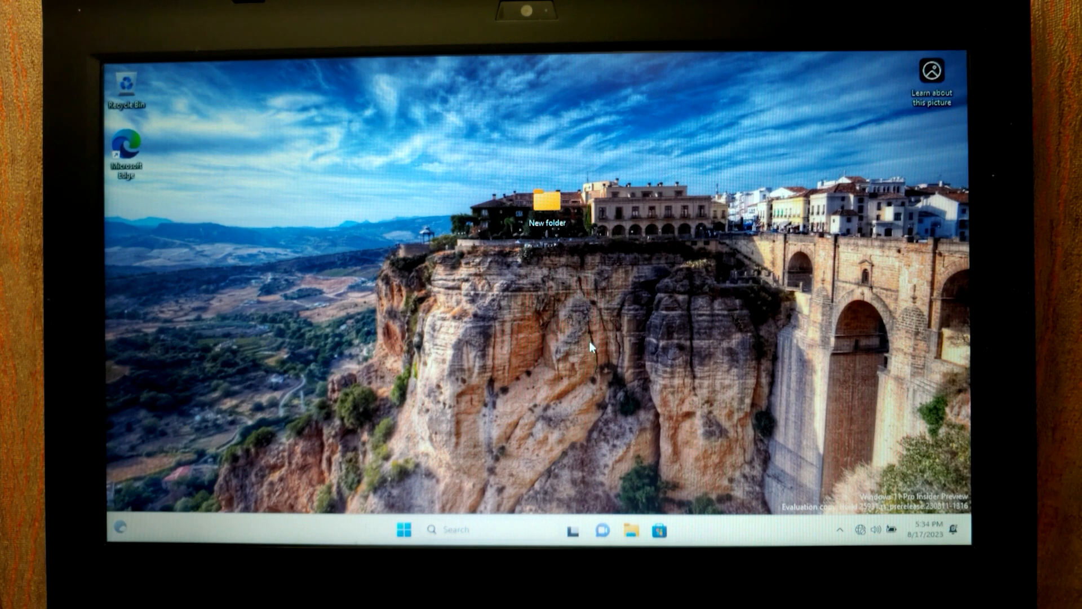
pyautogui.moveTo(668, 307)
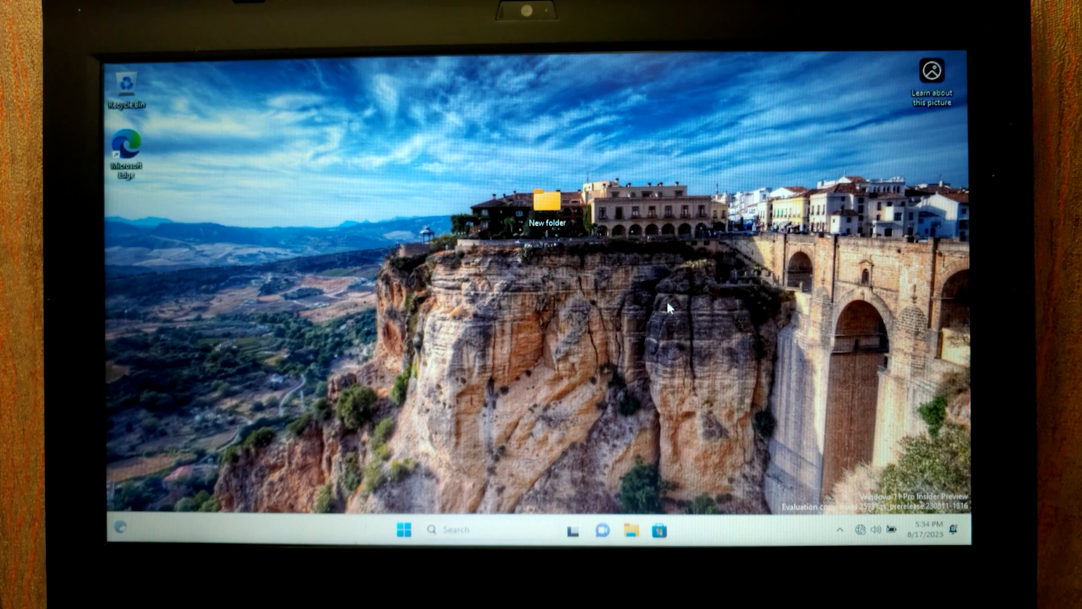
pyautogui.moveTo(741, 201)
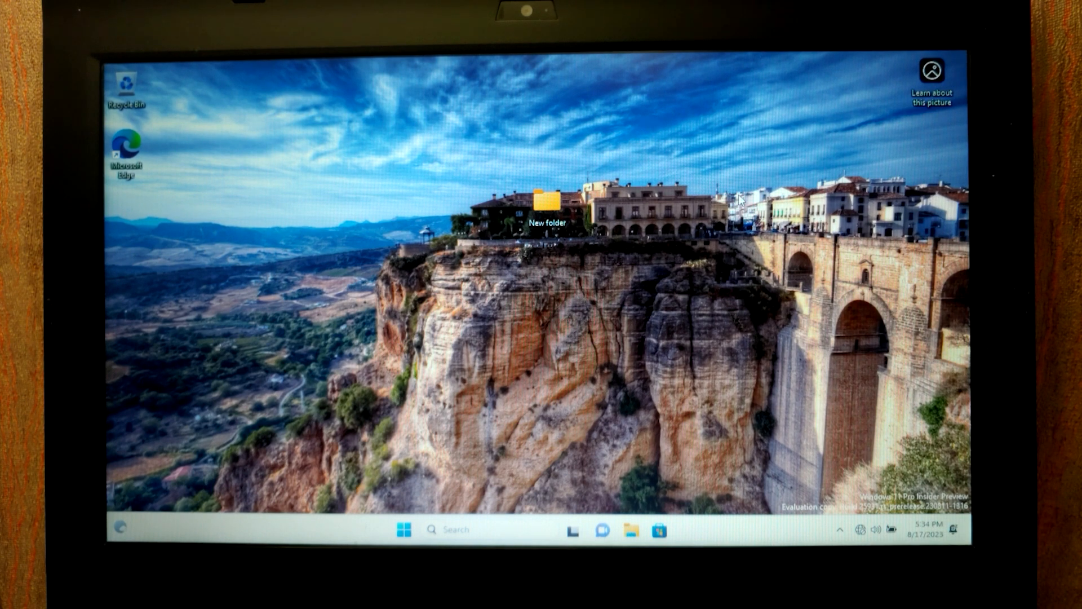